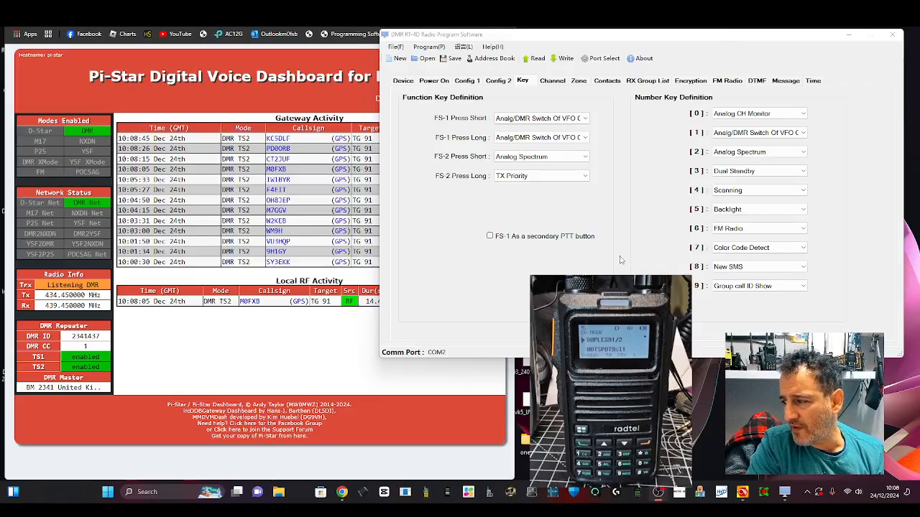
mouse_move(607, 256)
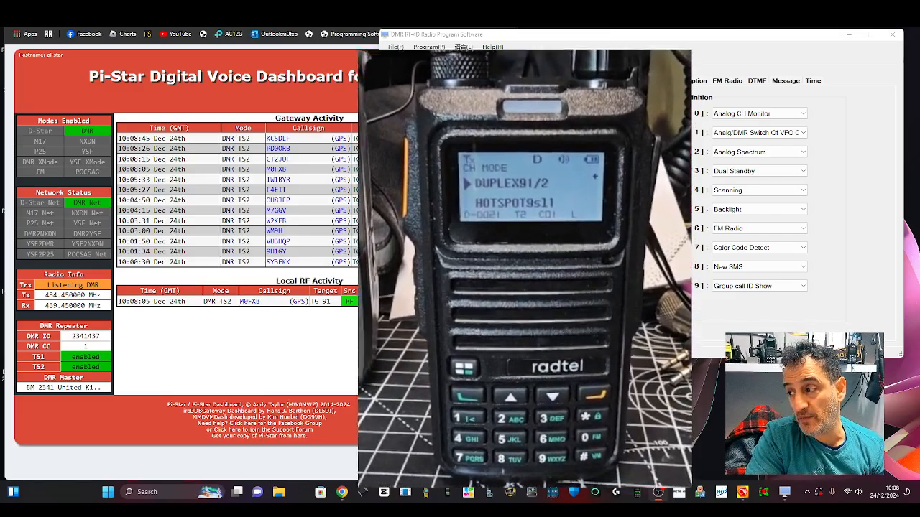
Browse the contact address book and close it again
click(523, 80)
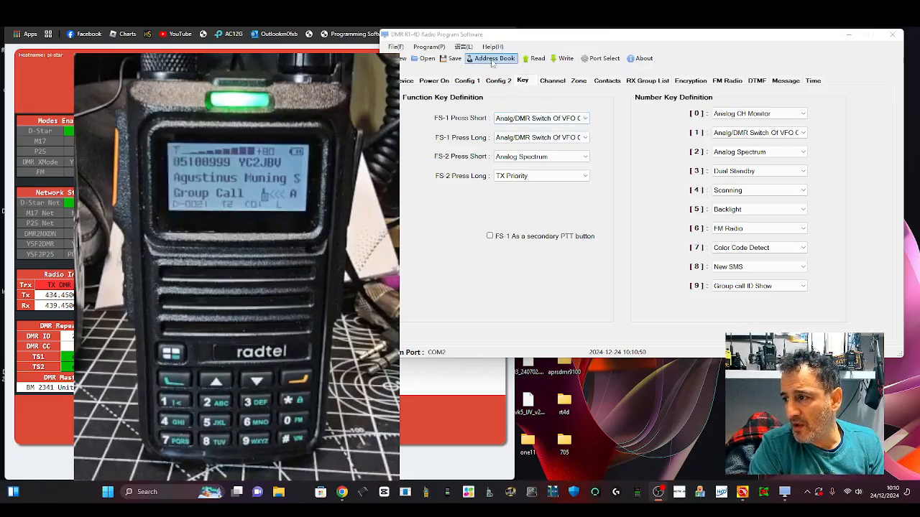
click(536, 58)
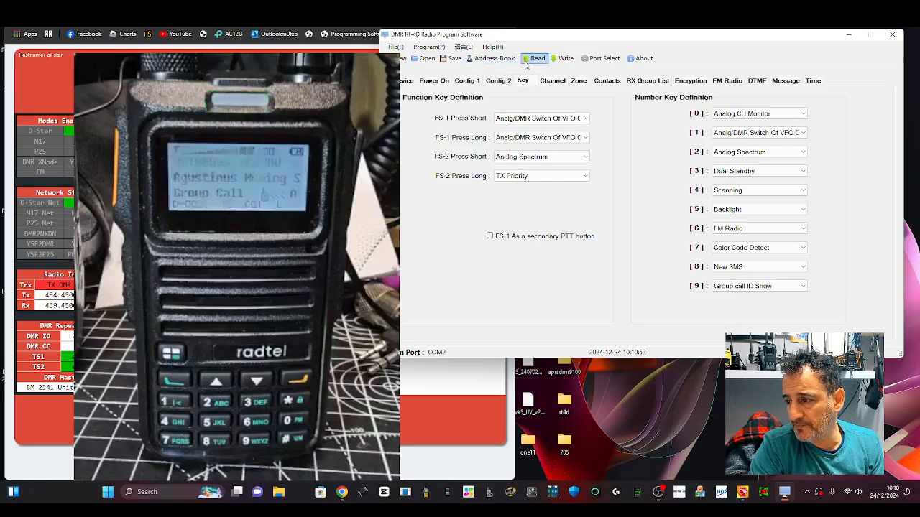
click(495, 57)
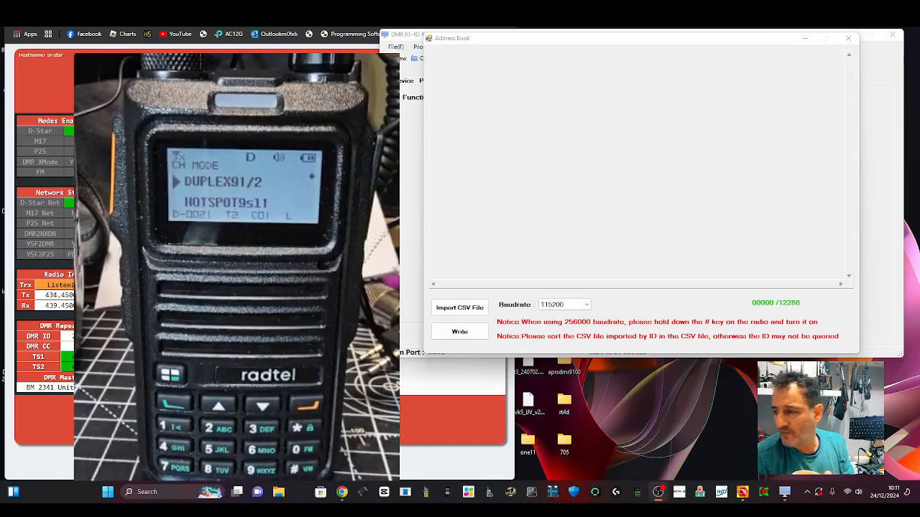
click(459, 331)
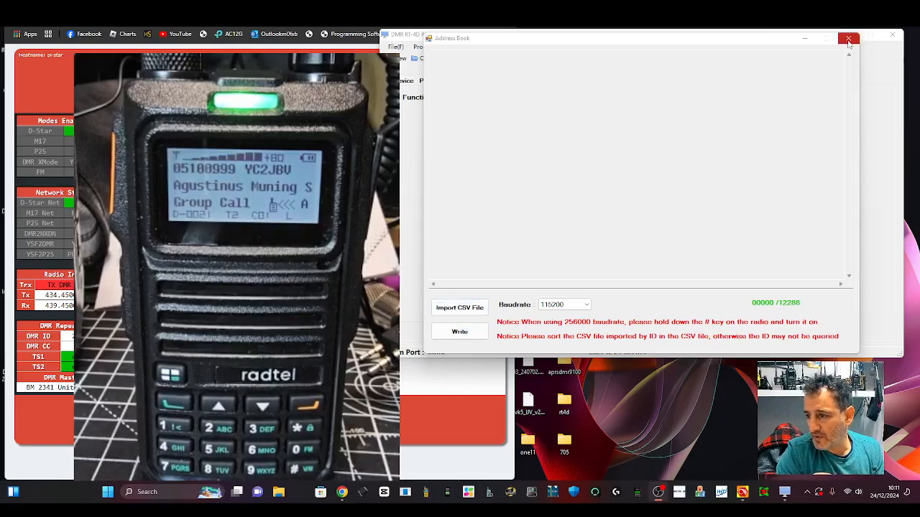
click(848, 39)
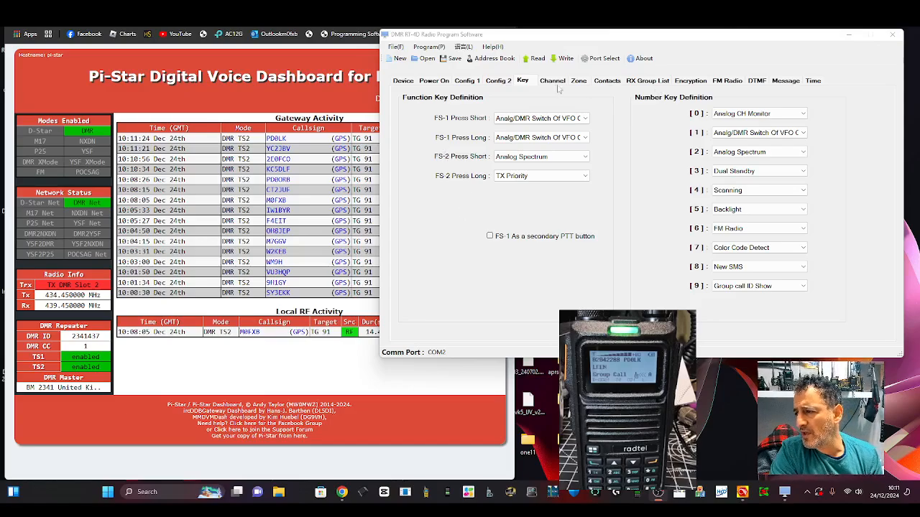
Check channel 21 DUPLEX91/2 receiving 434.45000 and transmitting 439.45000 in the channel list
click(551, 81)
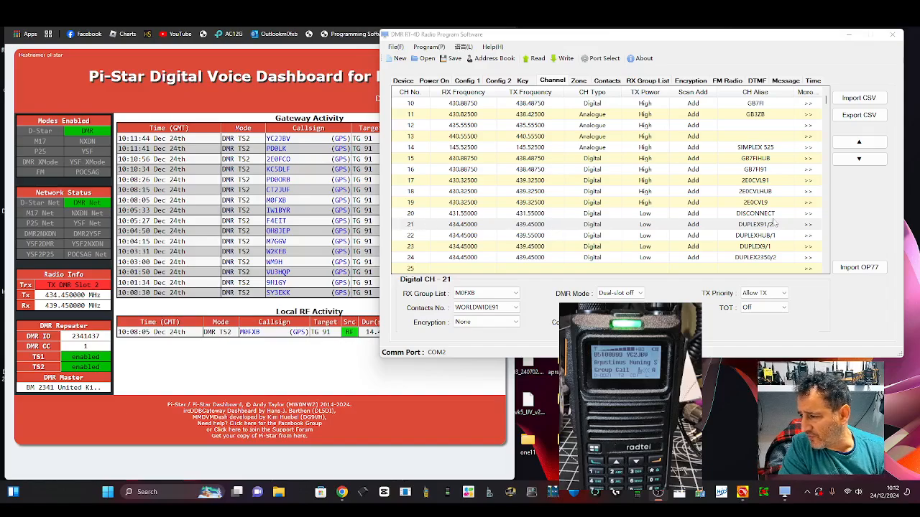
double_click(530, 225)
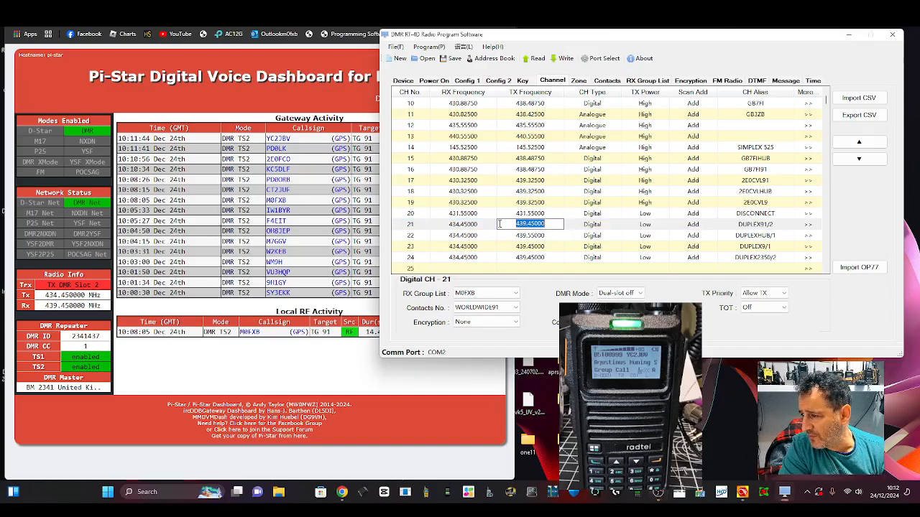
click(463, 225)
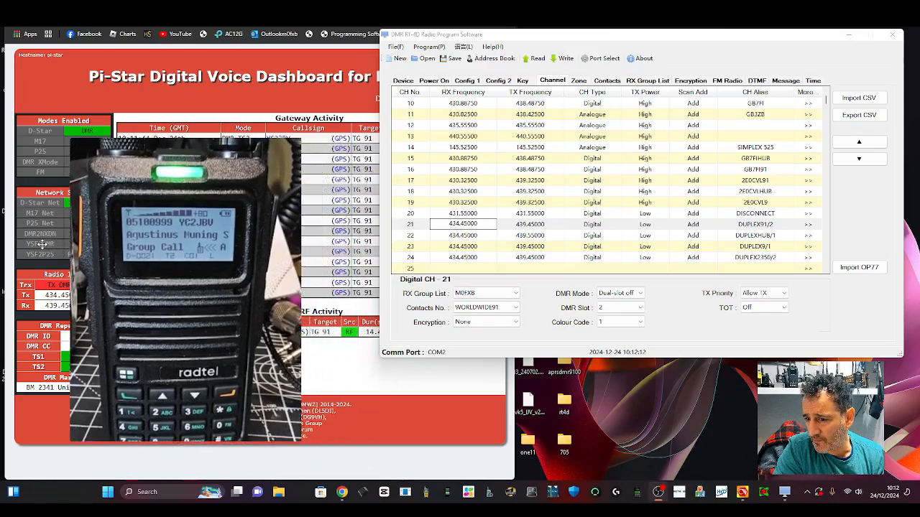
double_click(531, 224)
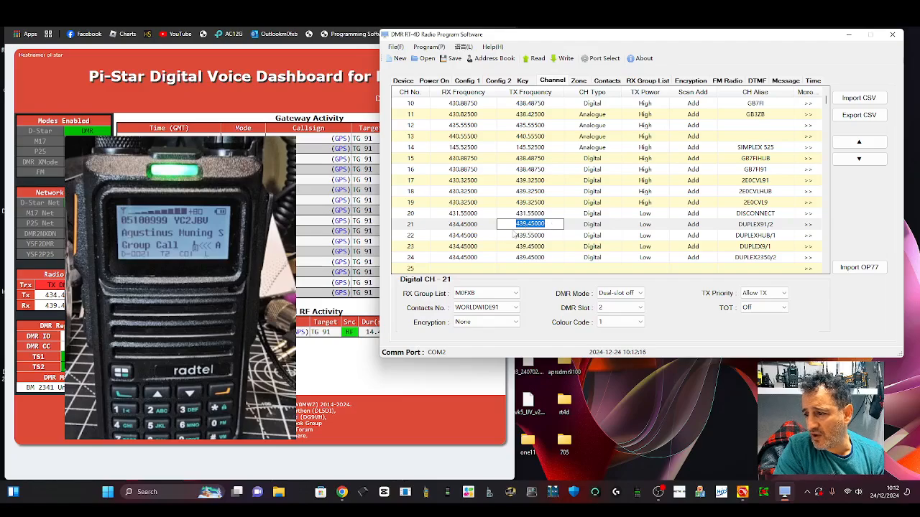
click(463, 224)
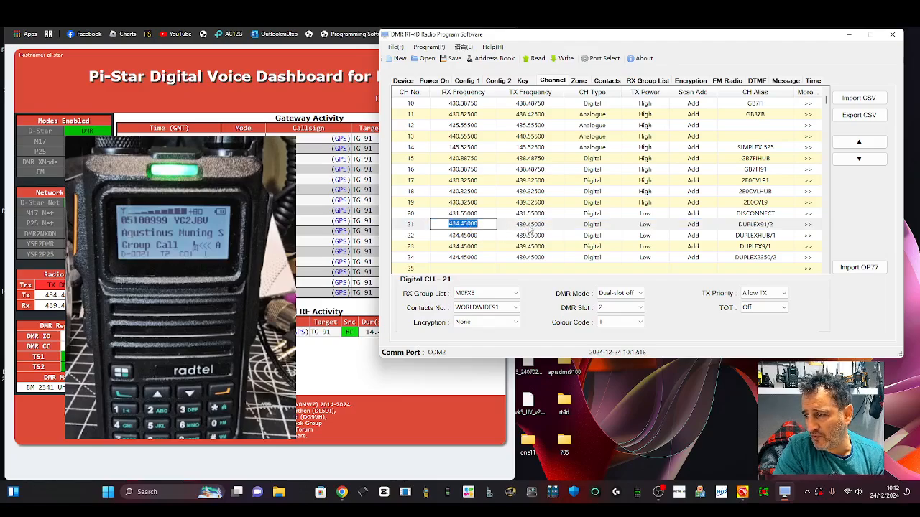
Keep channel 21 as a digital channel with the MIXRX receive group list
click(589, 224)
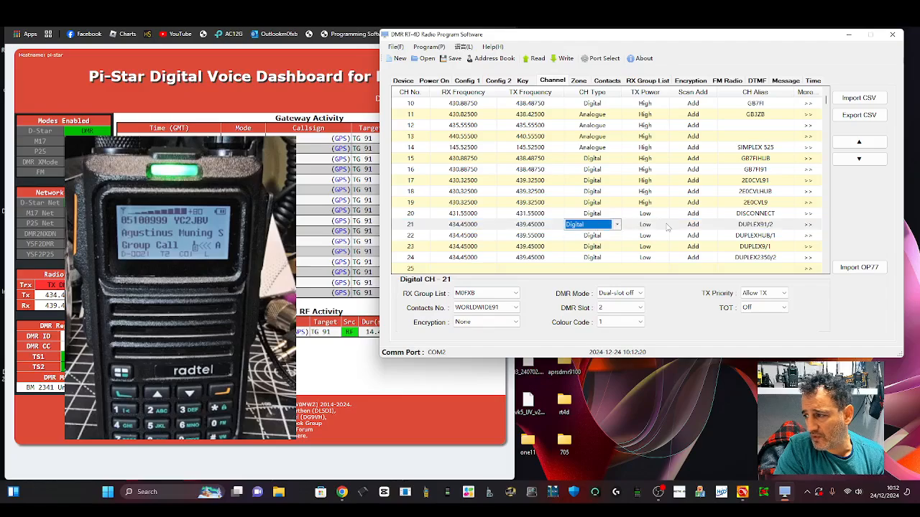
click(644, 224)
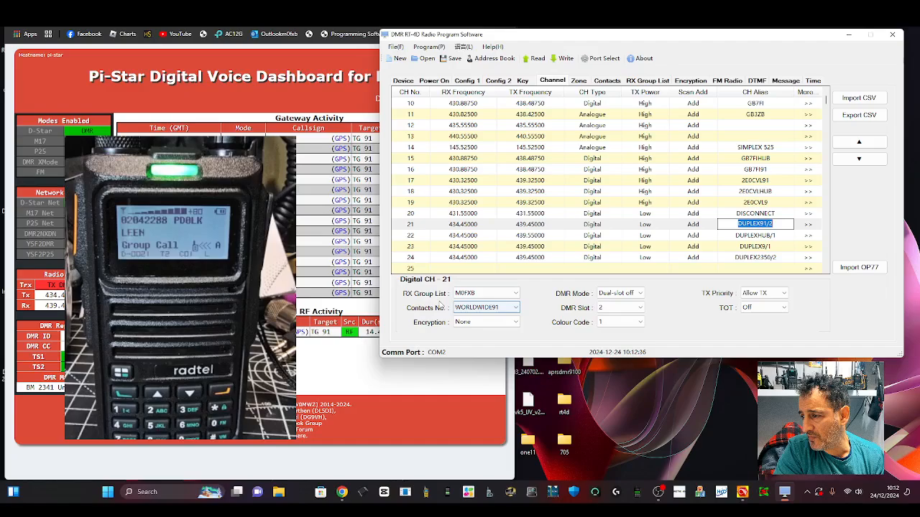
click(516, 293)
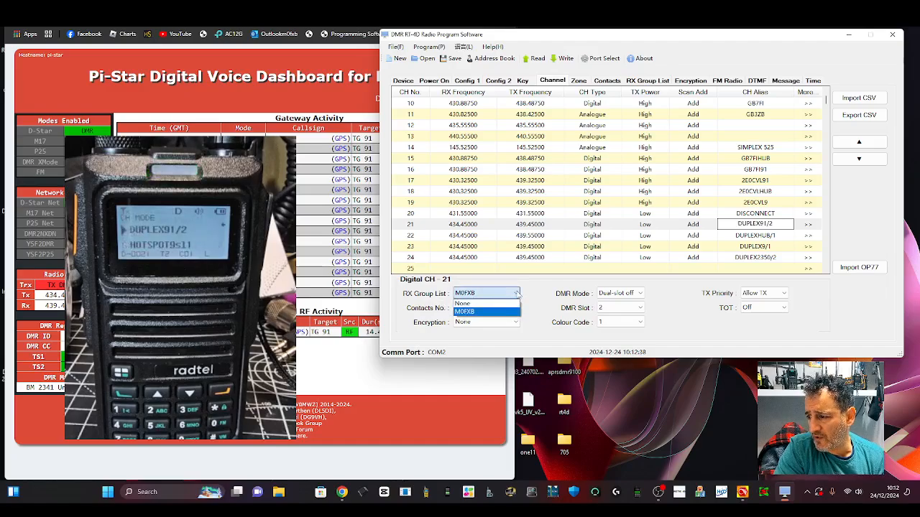
click(486, 308)
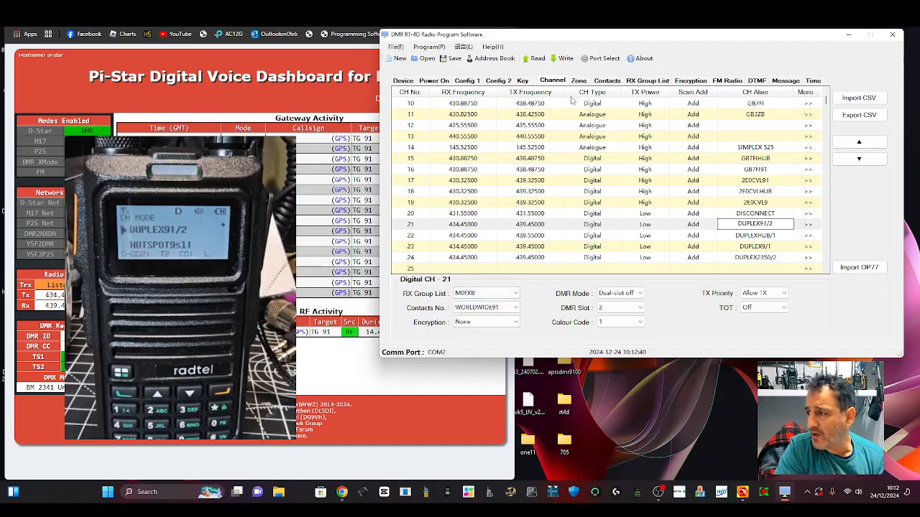
Add the chosen talkgroup to the receive group list, then view contacts including DISCONNECT 4000
click(647, 81)
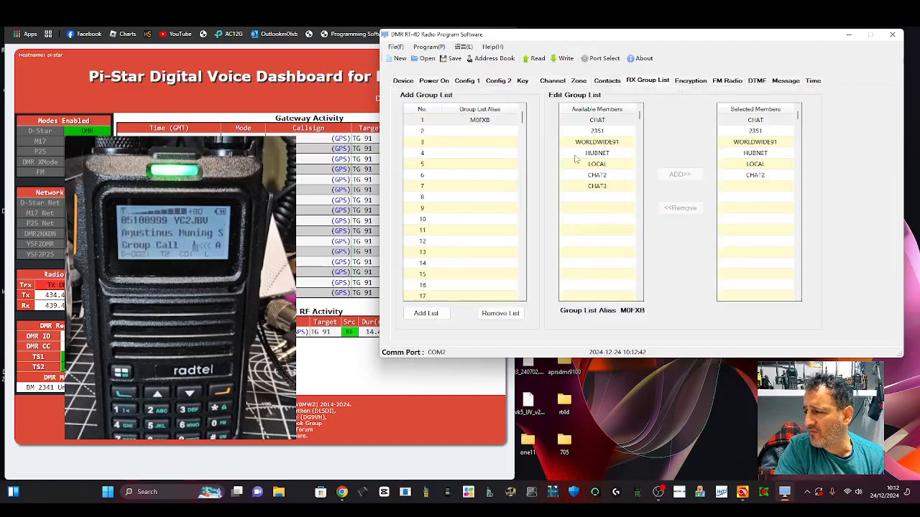
mouse_move(480, 150)
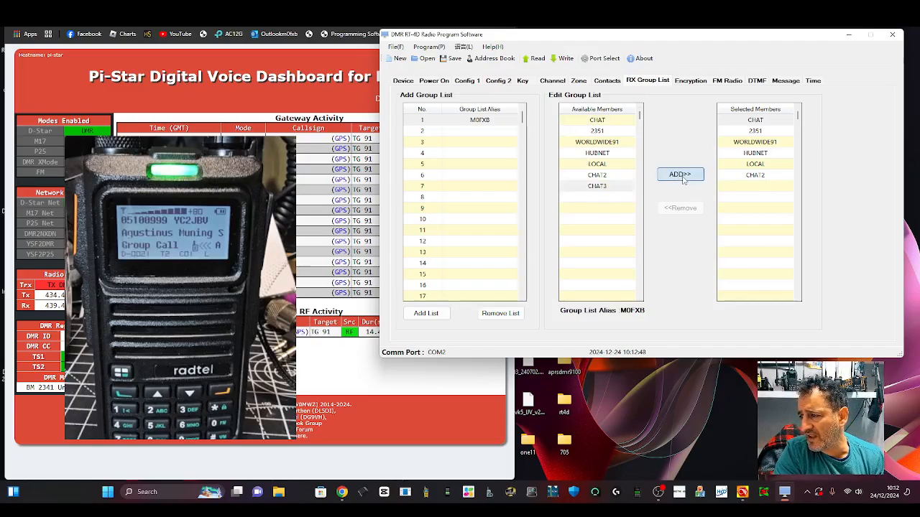
click(679, 173)
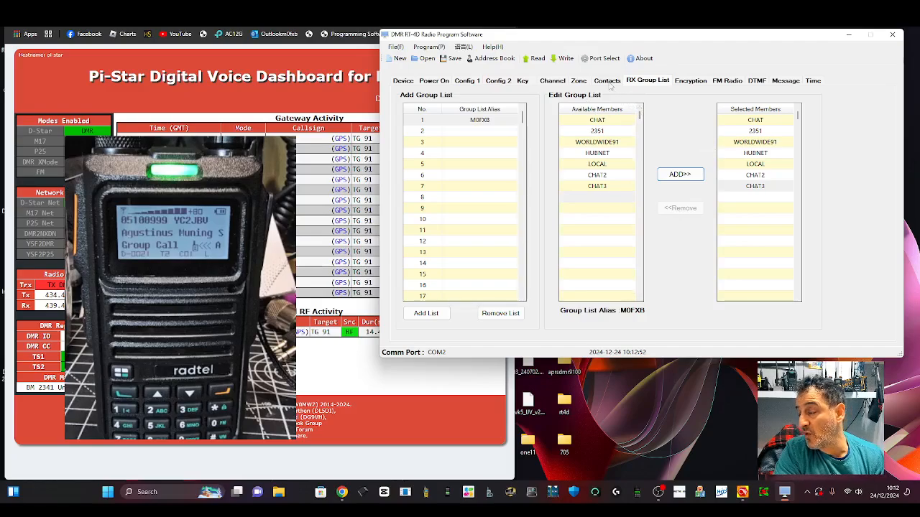
click(606, 81)
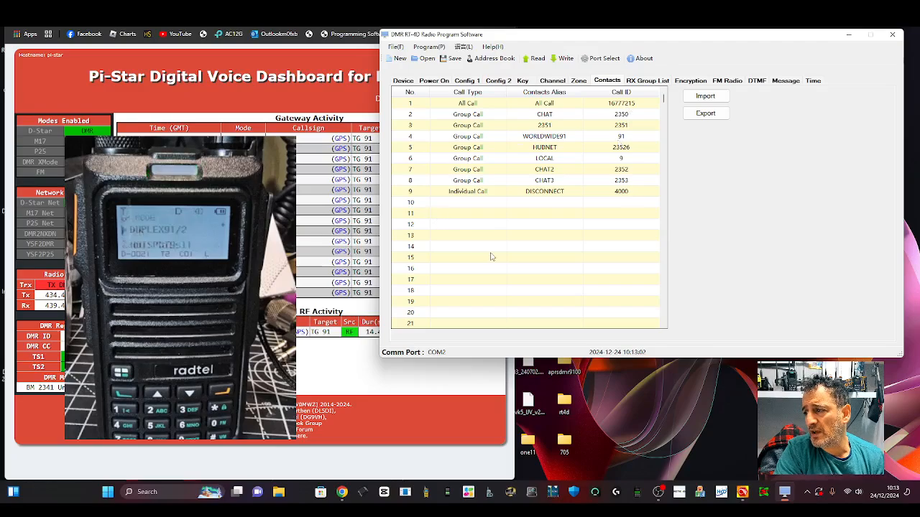
mouse_move(631, 135)
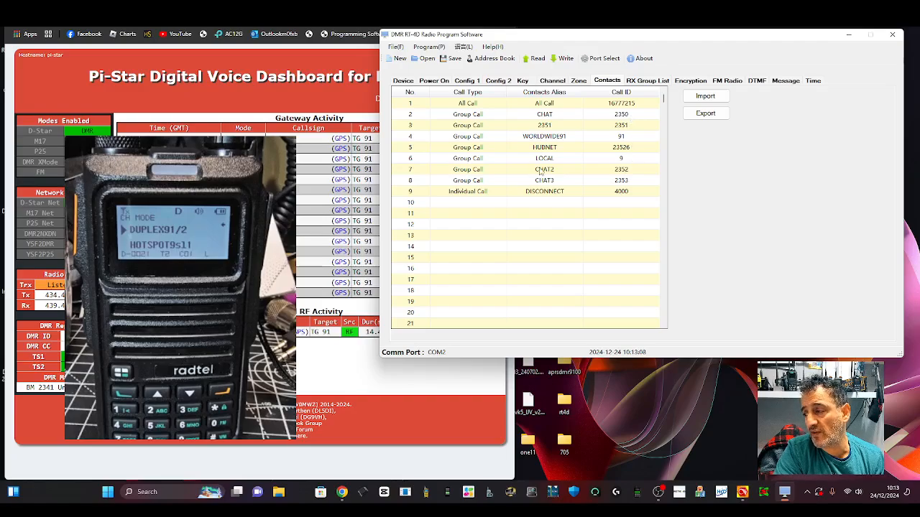
mouse_move(650, 161)
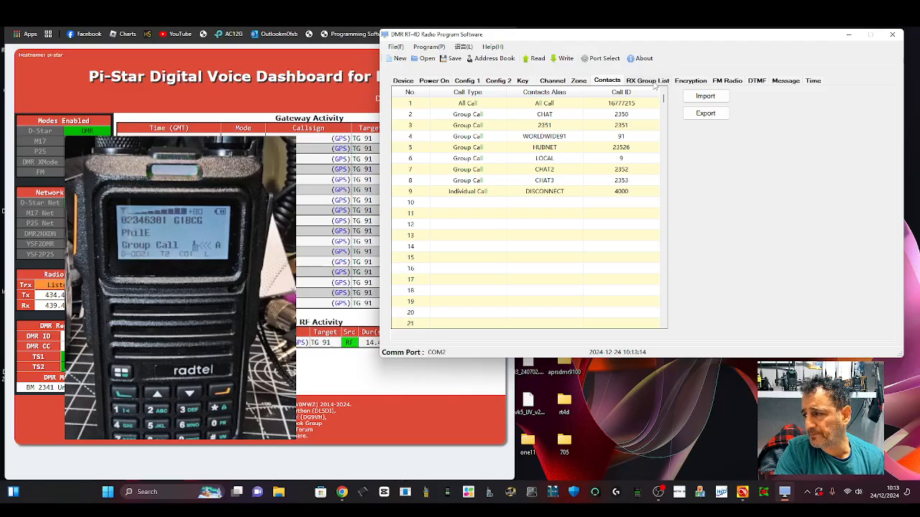
Keep MIXRX as channel 21's receive group list on the channel list
click(552, 80)
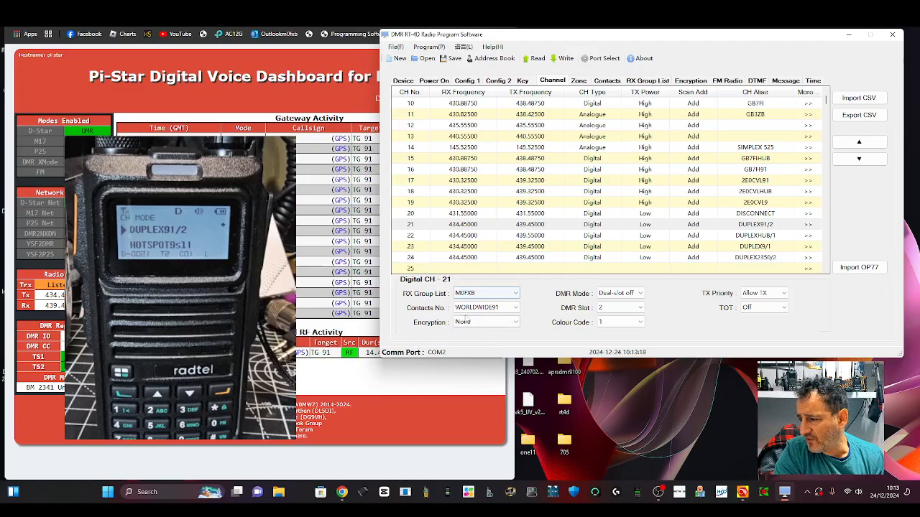
click(514, 293)
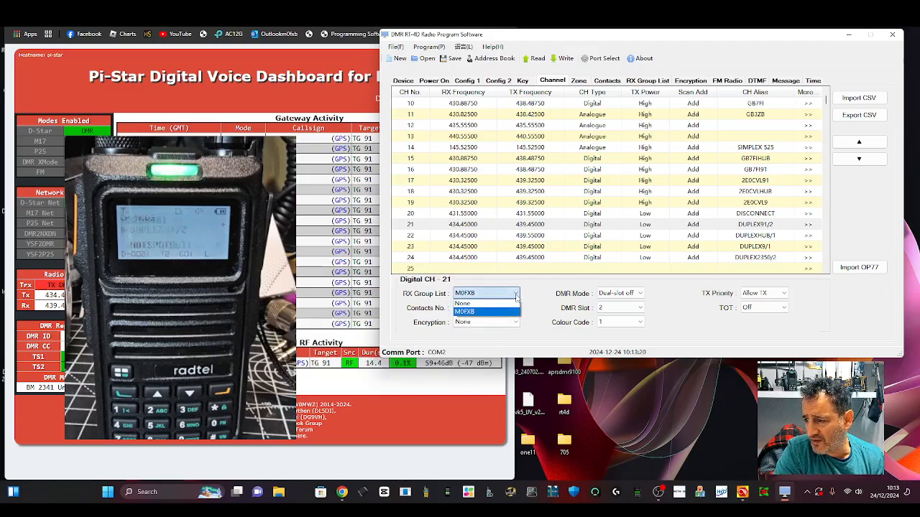
click(486, 308)
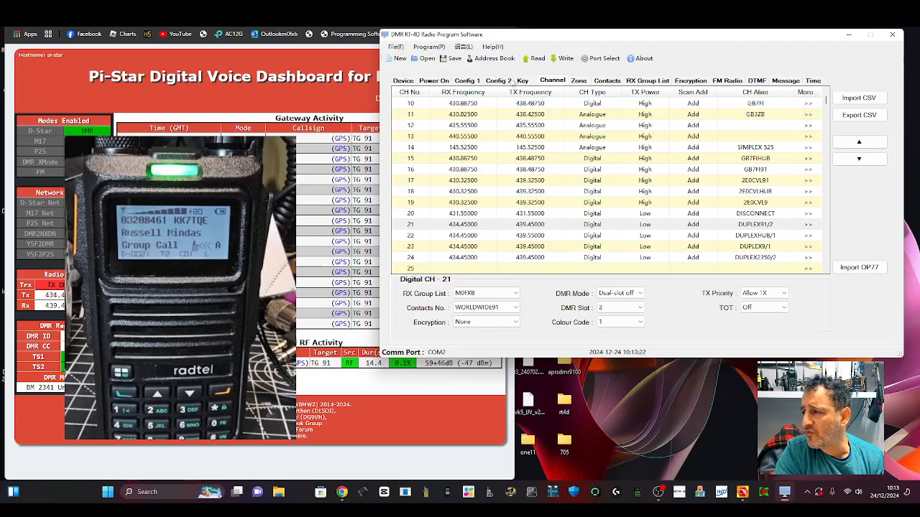
Check group list 1's alias, then view the device frequency ranges, radio name and ID
click(646, 81)
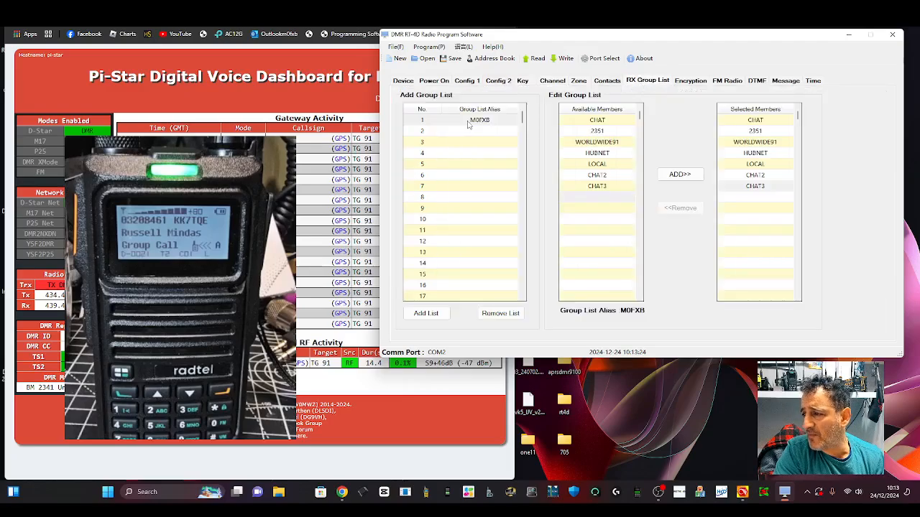
double_click(480, 119)
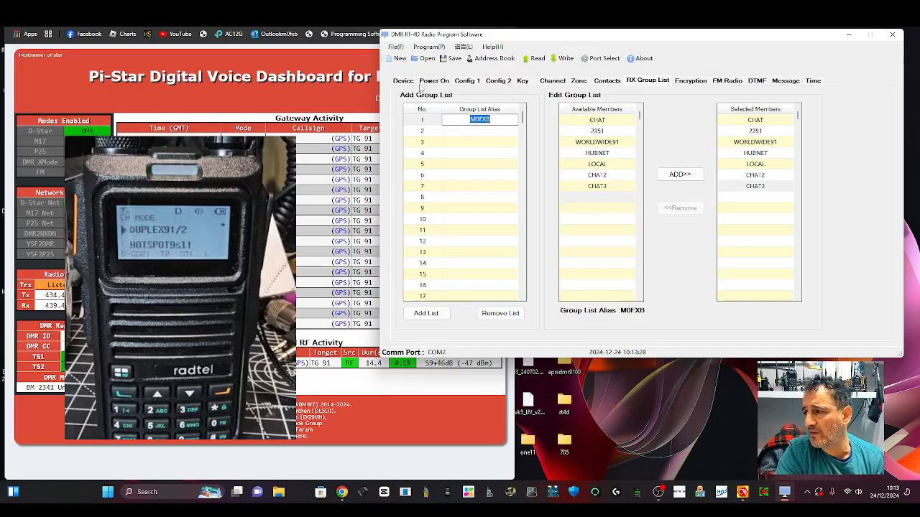
click(403, 81)
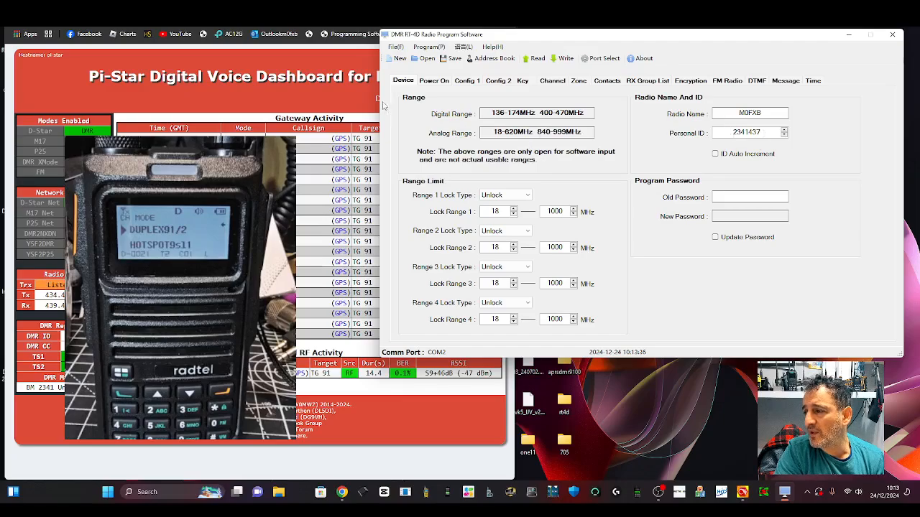
Review the Config 1 basic settings and key definitions, then return to the channel list
click(466, 80)
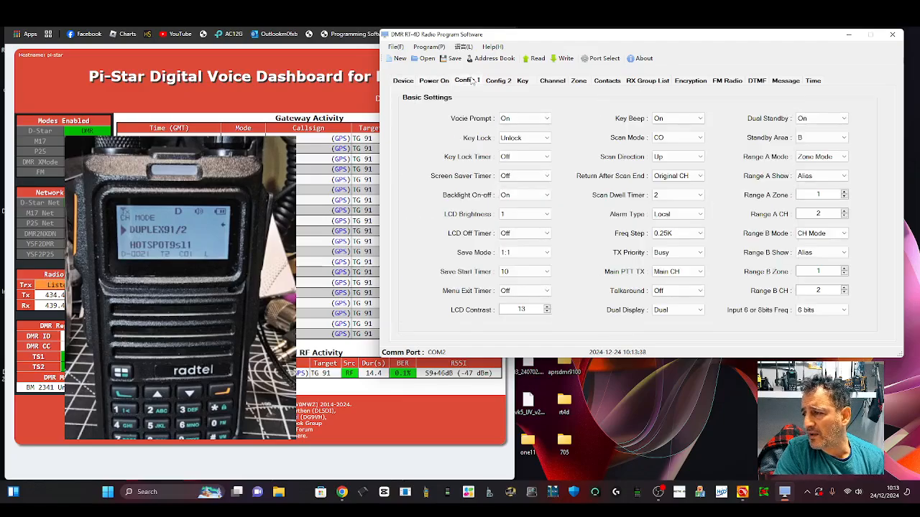
click(523, 81)
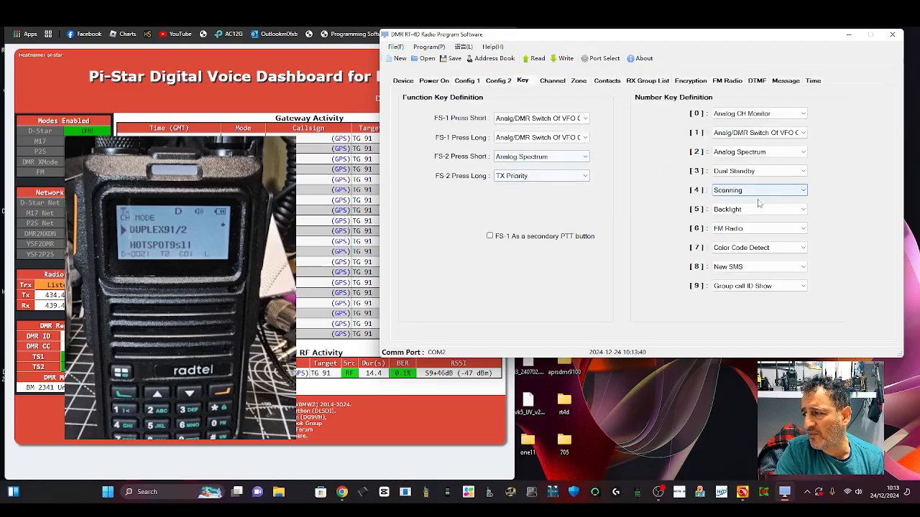
mouse_move(650, 170)
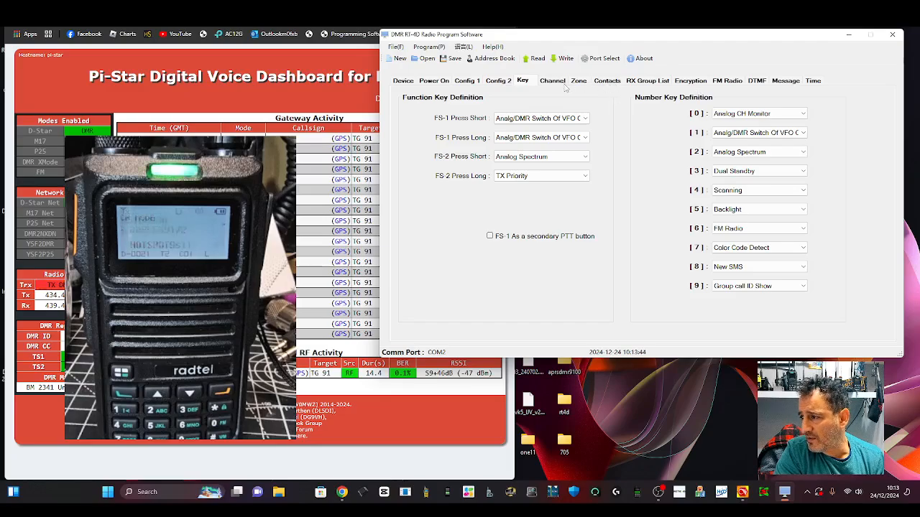
click(552, 80)
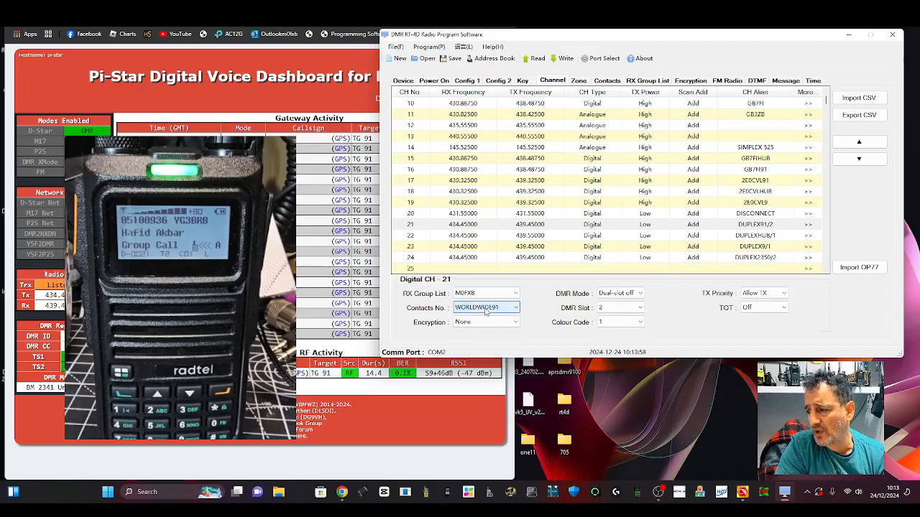
Check the contacts and the channel's DMR mode, then view the DUPLEX zone's channels
click(606, 81)
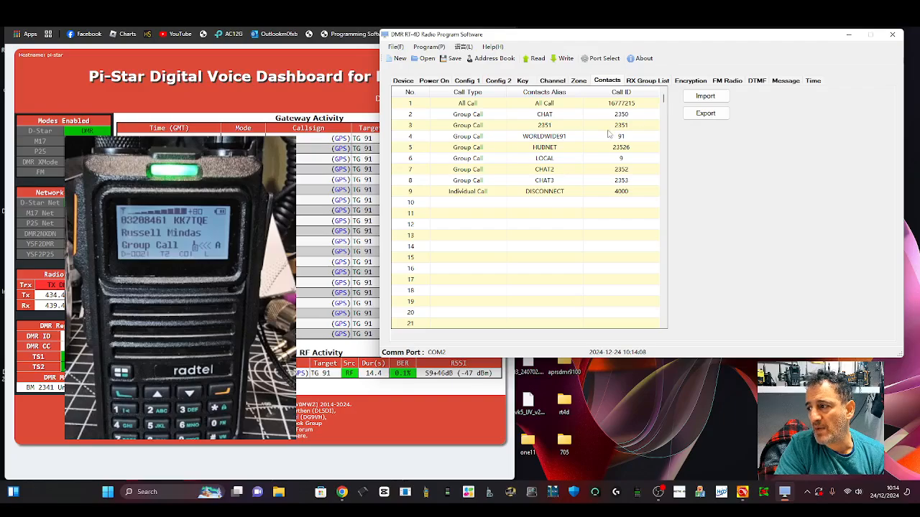
mouse_move(701, 136)
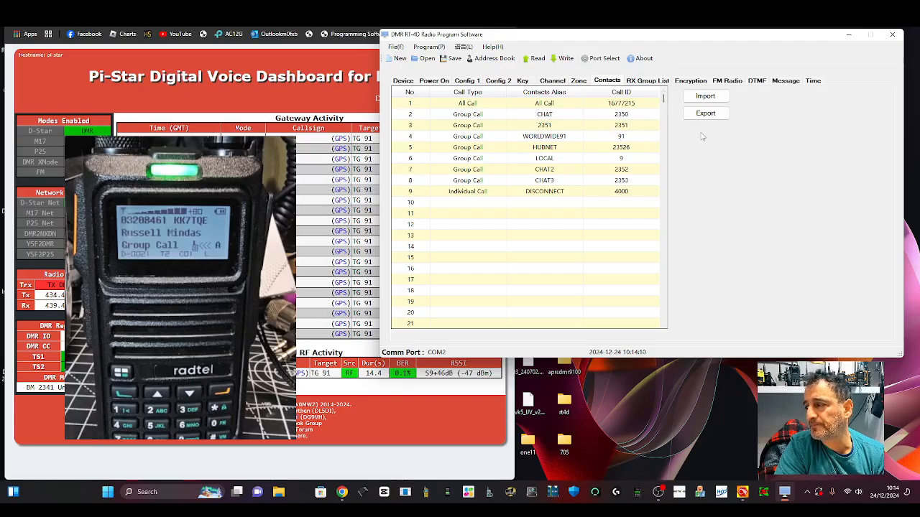
click(551, 80)
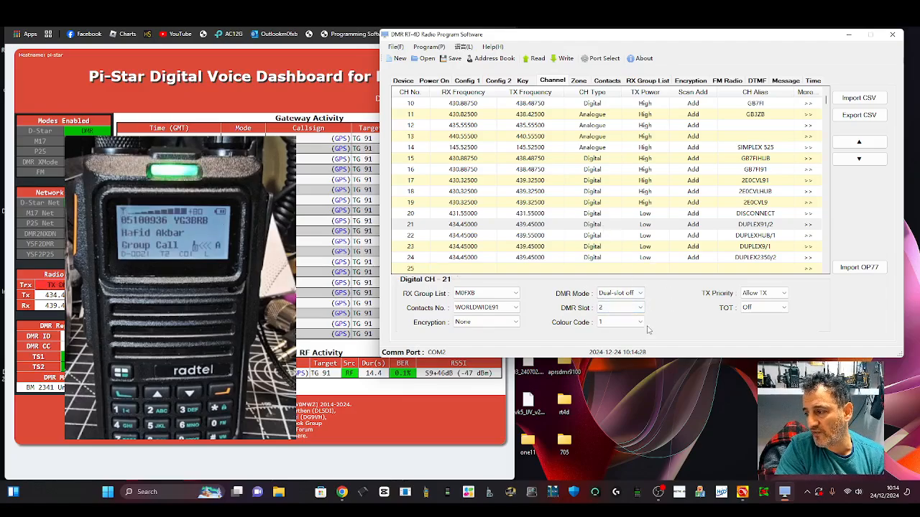
click(618, 322)
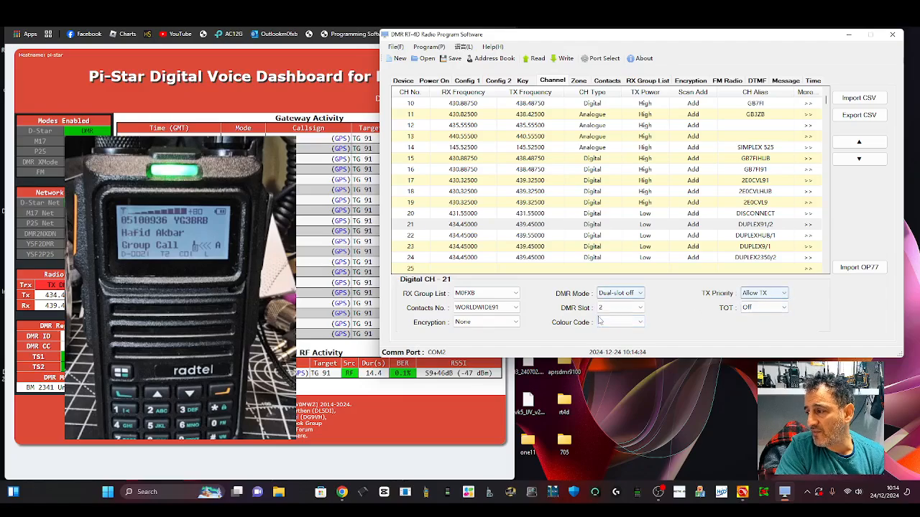
click(577, 81)
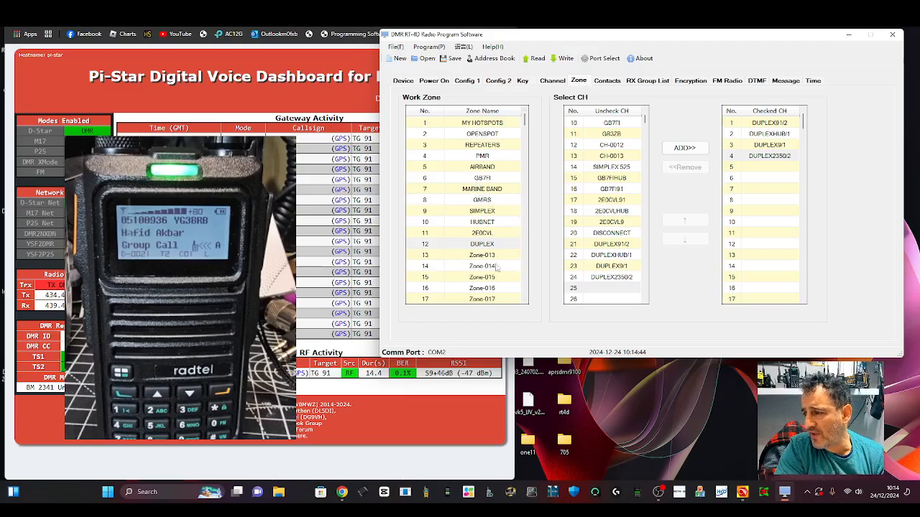
Review zone 12 DUPLEX's selectable channels, then return to channels 16 to 24
click(482, 245)
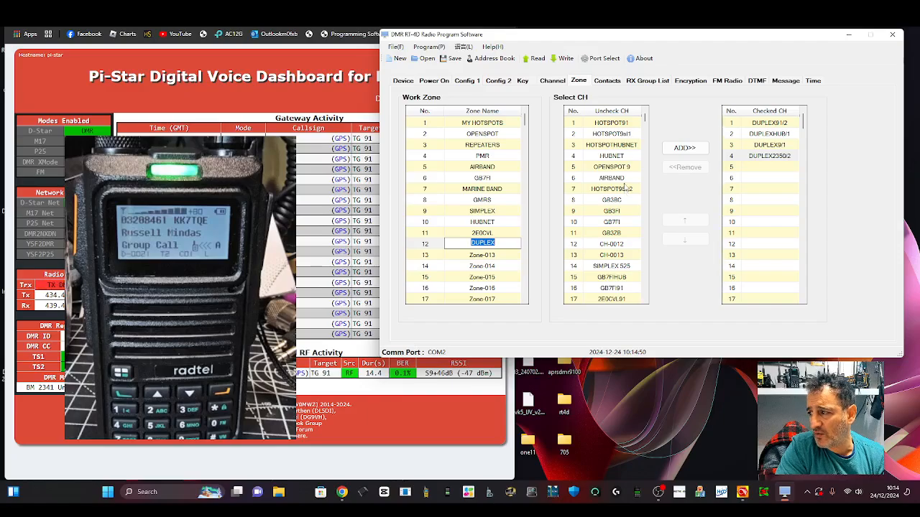
scroll(down, 3)
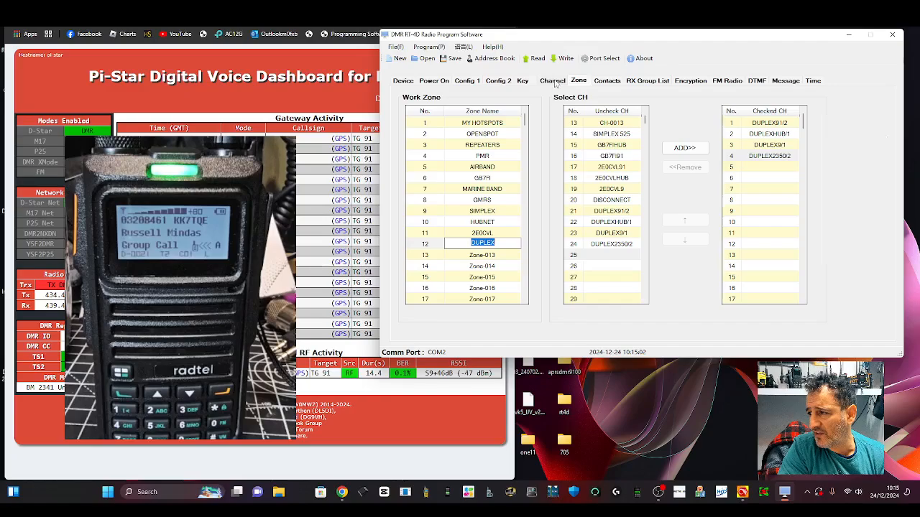
click(552, 80)
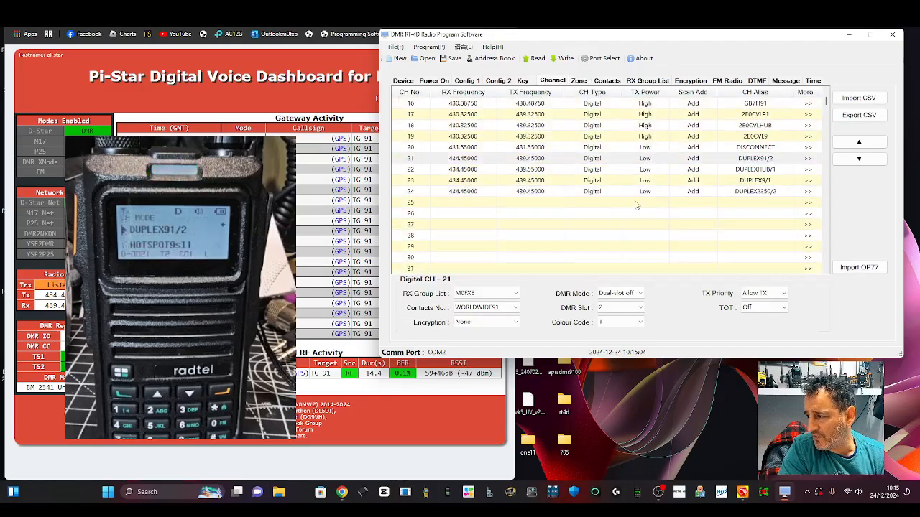
Enter channel 25 with receive 434.45000 and a DUPLEX disconnect alias
click(463, 201)
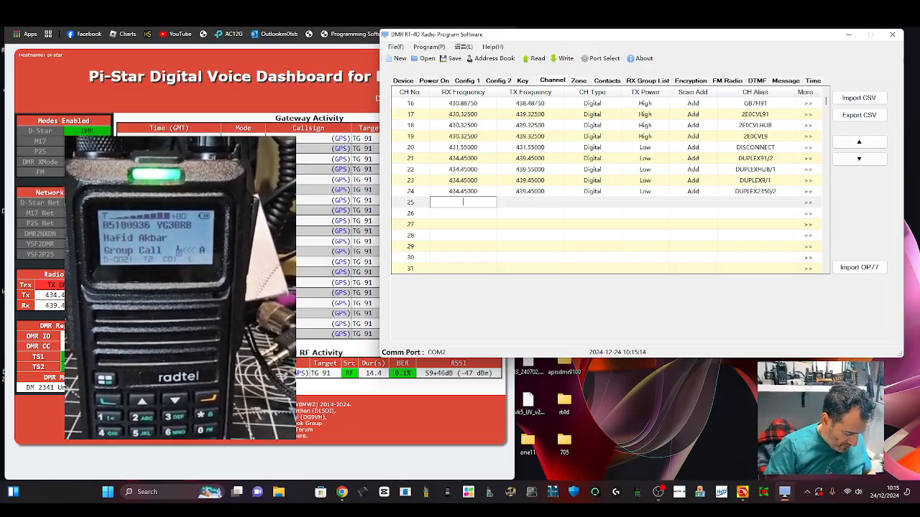
text(434.450)
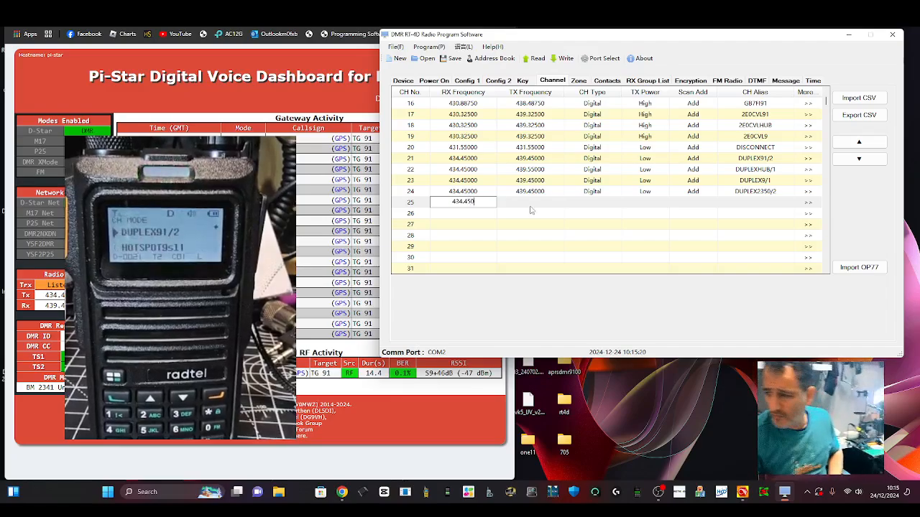
click(530, 201)
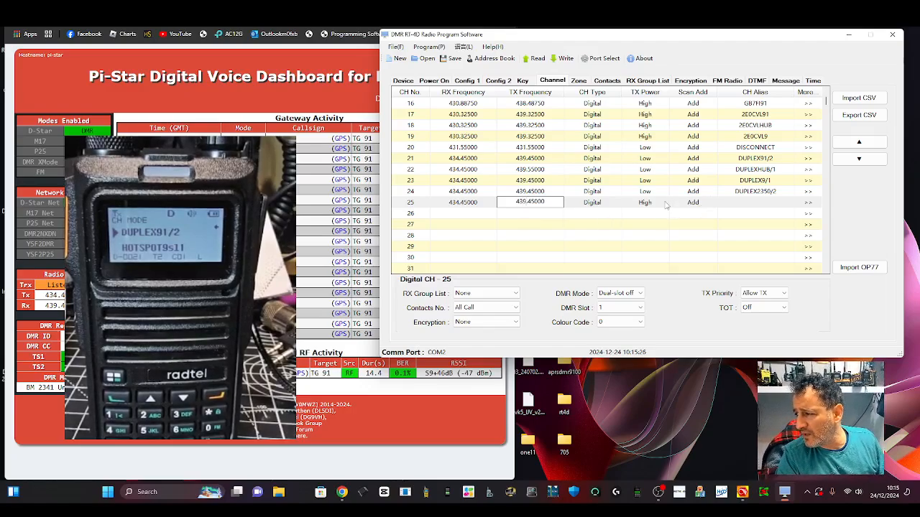
click(644, 201)
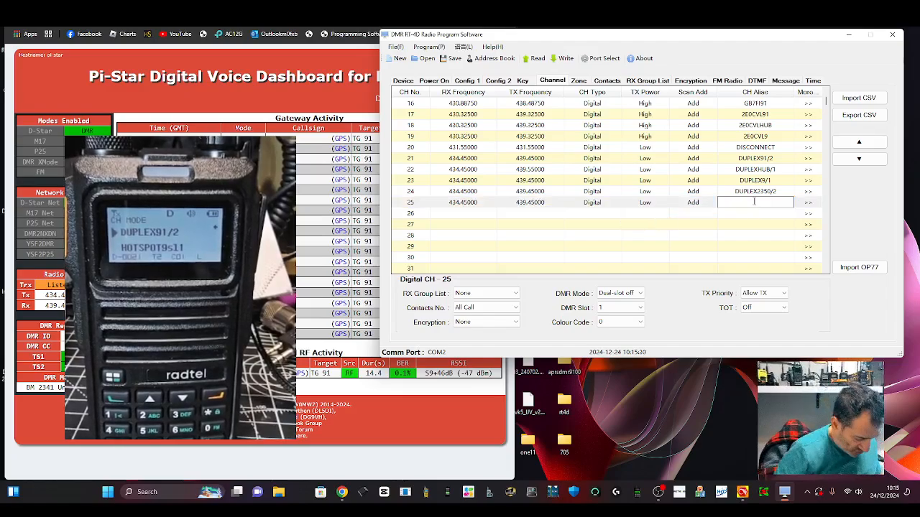
text(DUPLEX DISCONN/1)
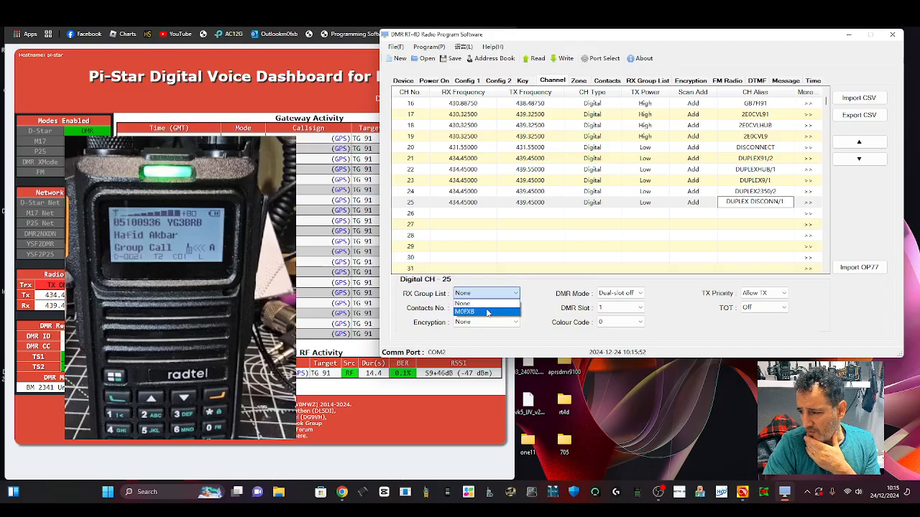
Give channel 25 the M0FXB receive group list and DISCONNECT contact, checking its timeout
click(486, 307)
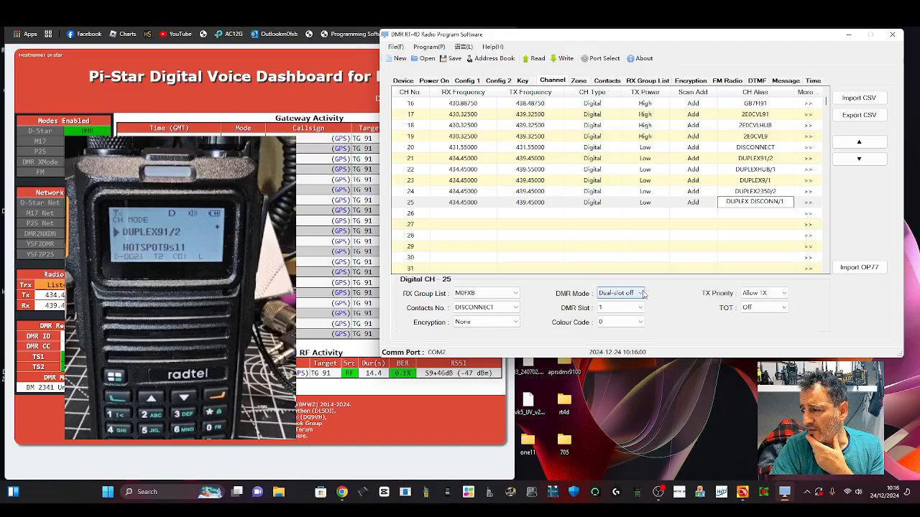
click(619, 293)
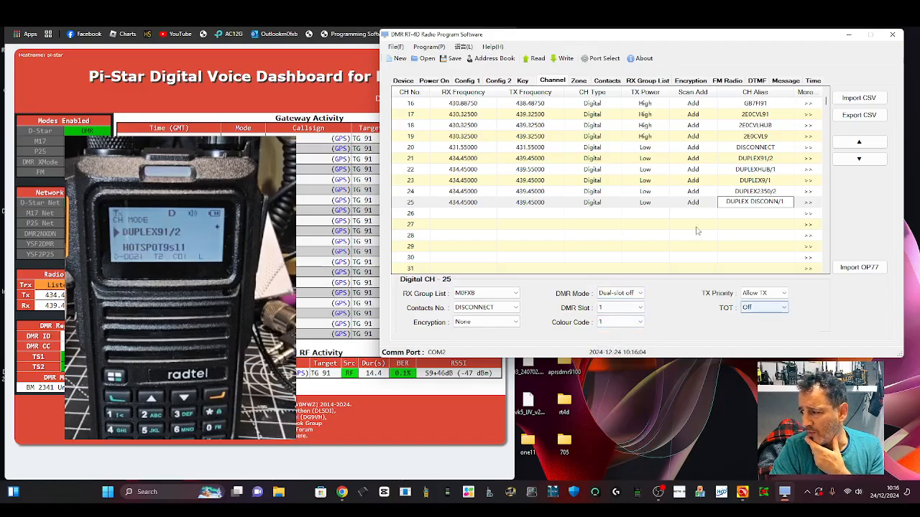
click(606, 80)
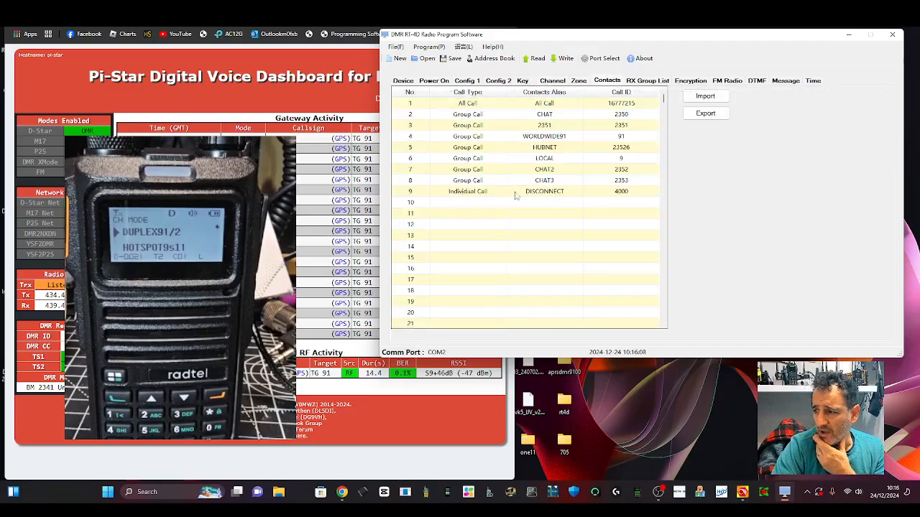
Review the DISCONNECT contact's call type and the DUPLEX zone assignments
click(467, 189)
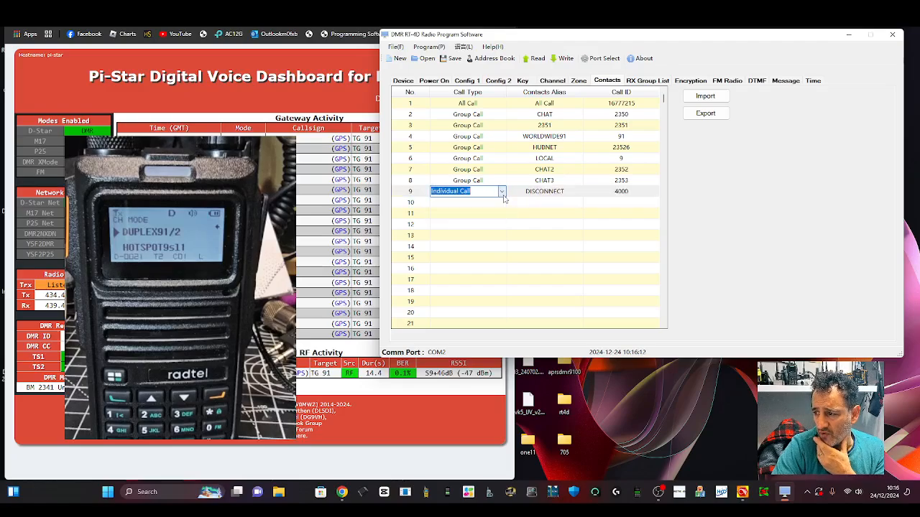
click(467, 201)
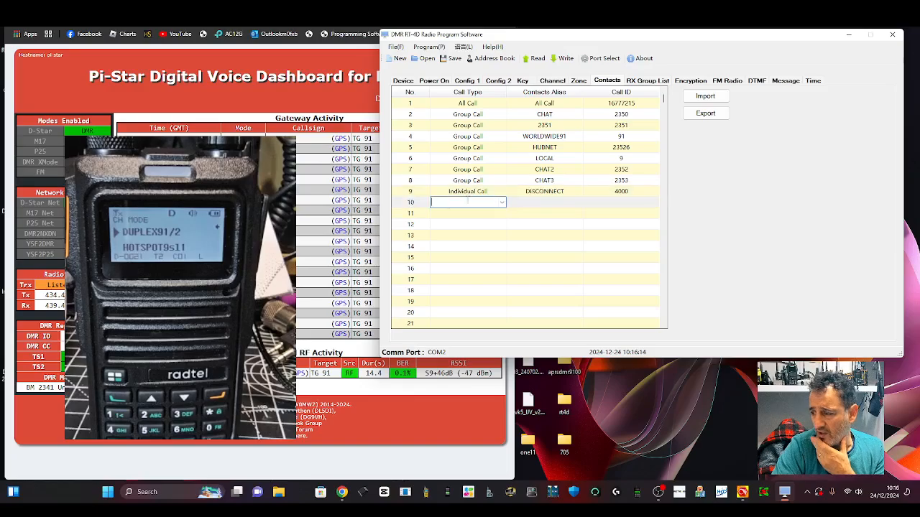
click(551, 80)
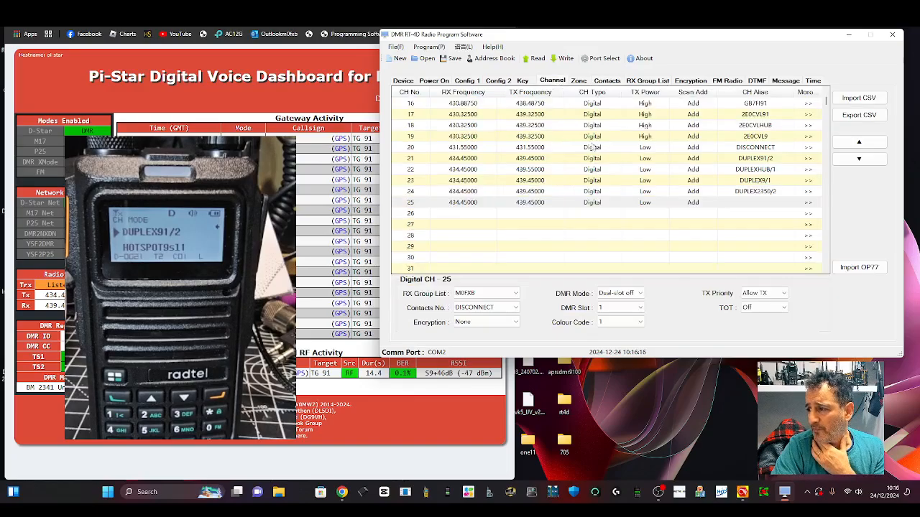
click(577, 80)
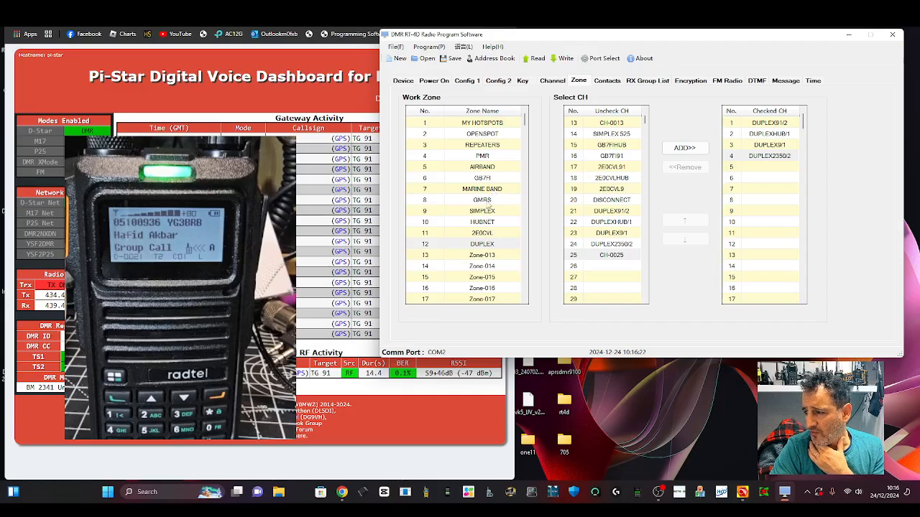
click(483, 243)
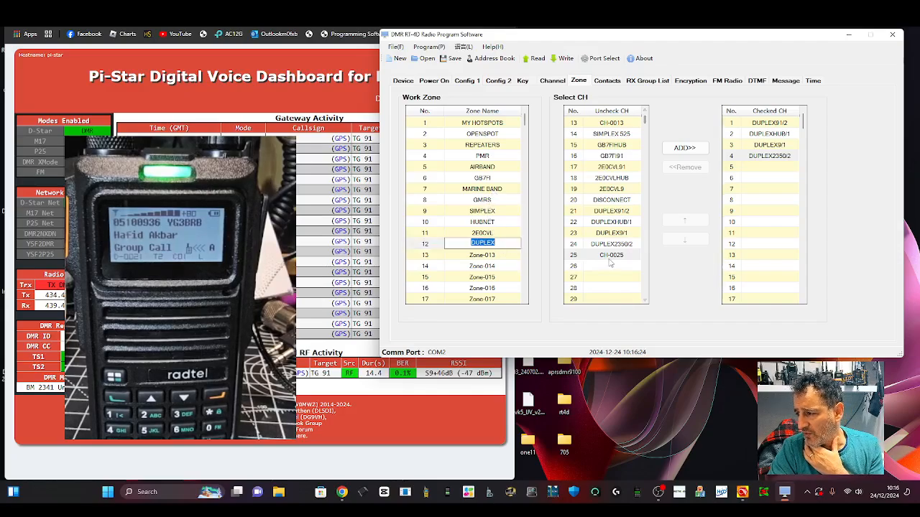
Give channel 25 the DICON disconnect slot 1 alias
click(552, 80)
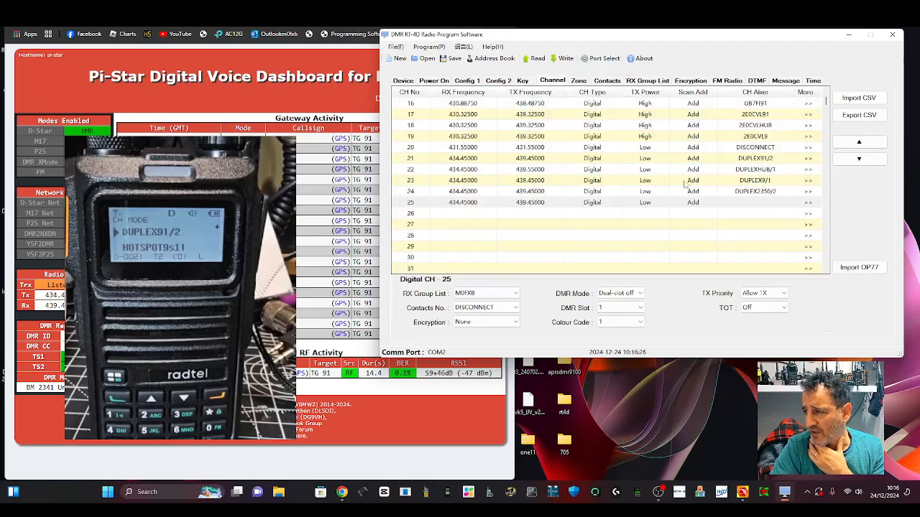
click(754, 201)
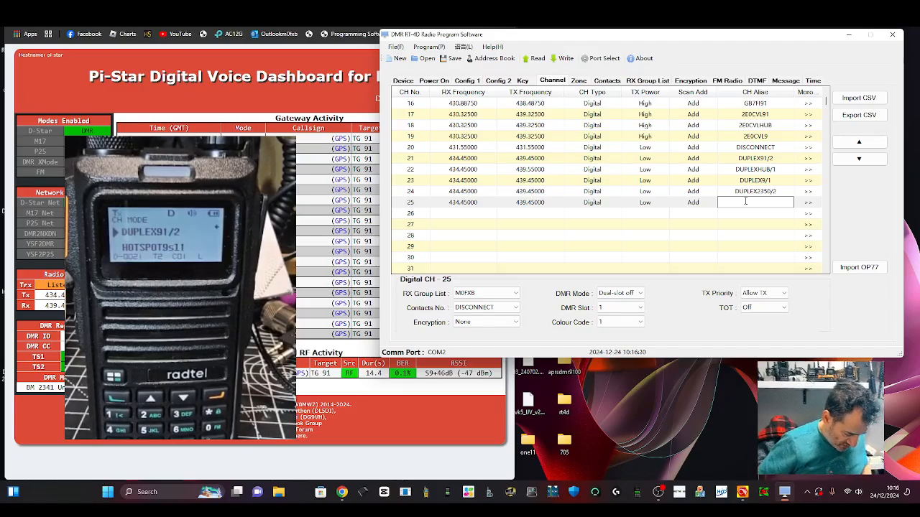
text(DICON/SL1)
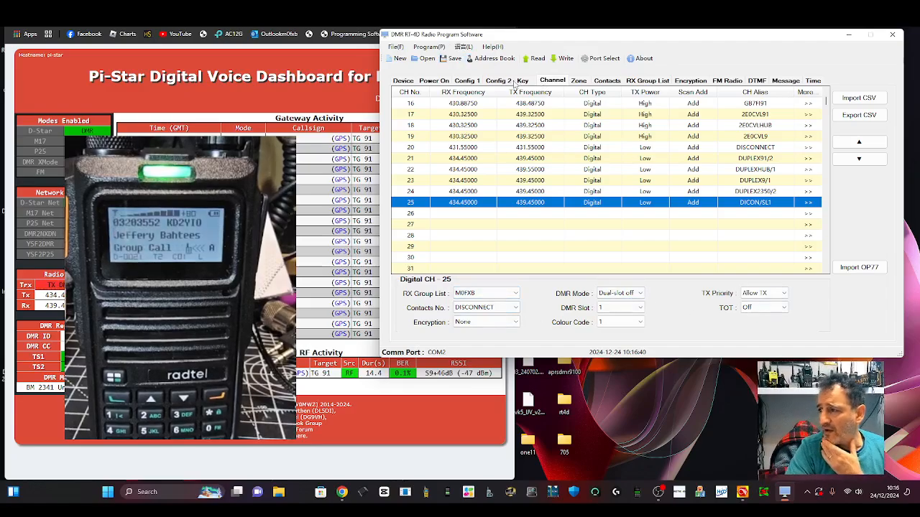
Add the DICONSL1 disconnect channel to the DUPLEX zone
click(578, 81)
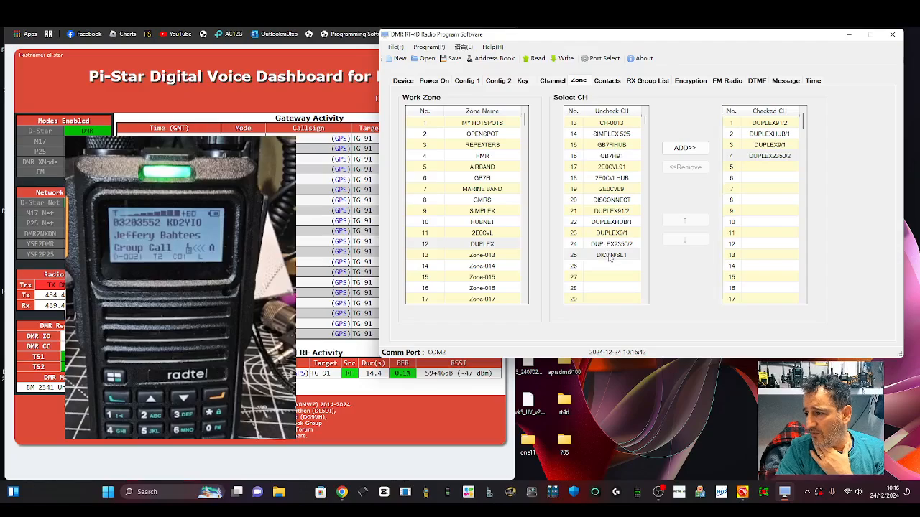
click(483, 244)
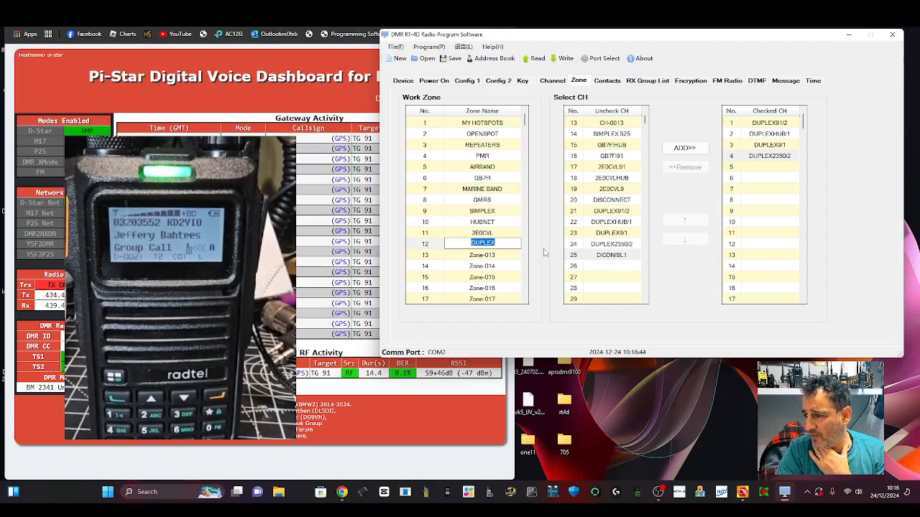
click(684, 147)
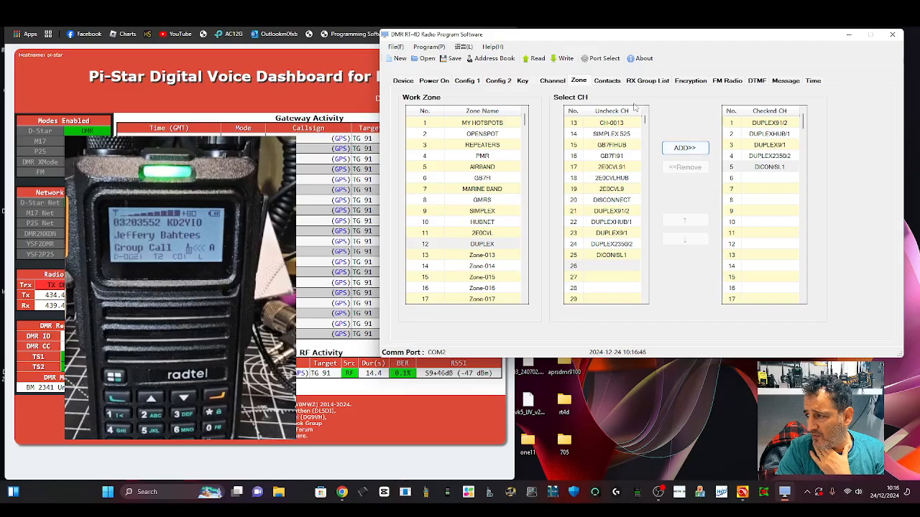
Write the configuration to the radio and confirm the write
click(564, 58)
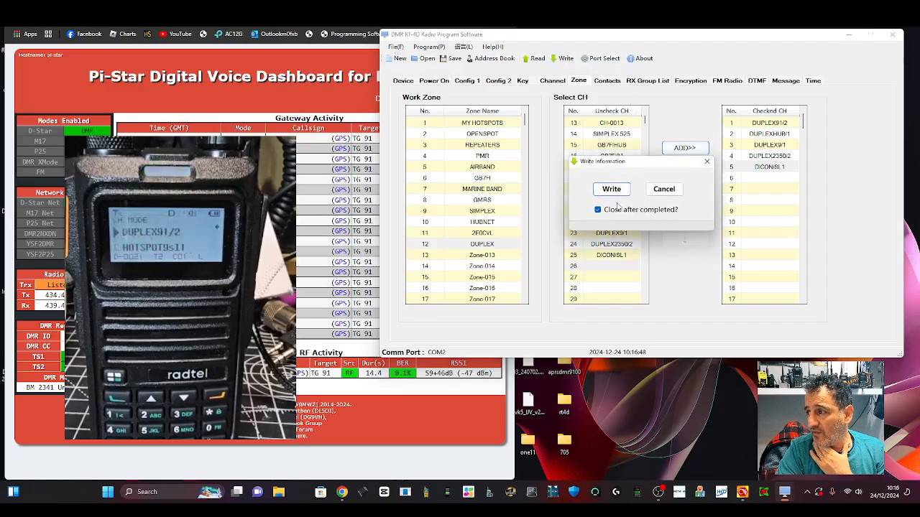
click(611, 188)
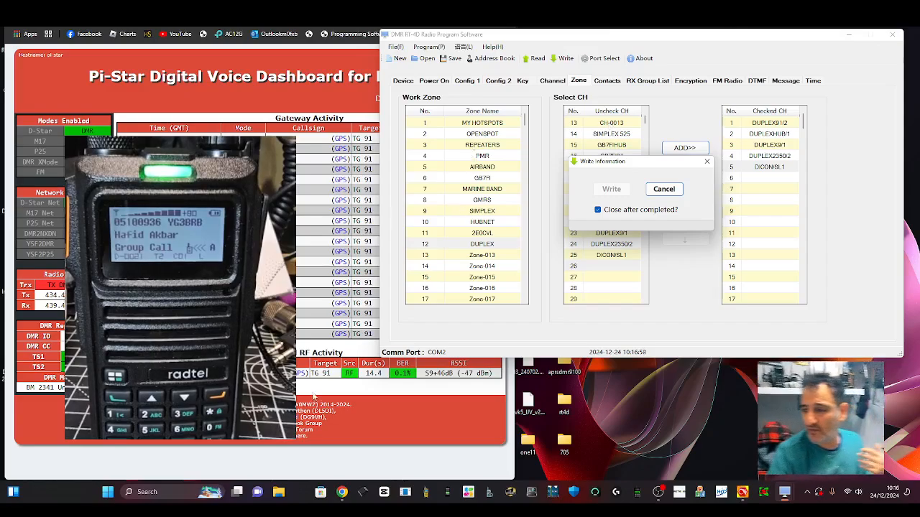
click(611, 189)
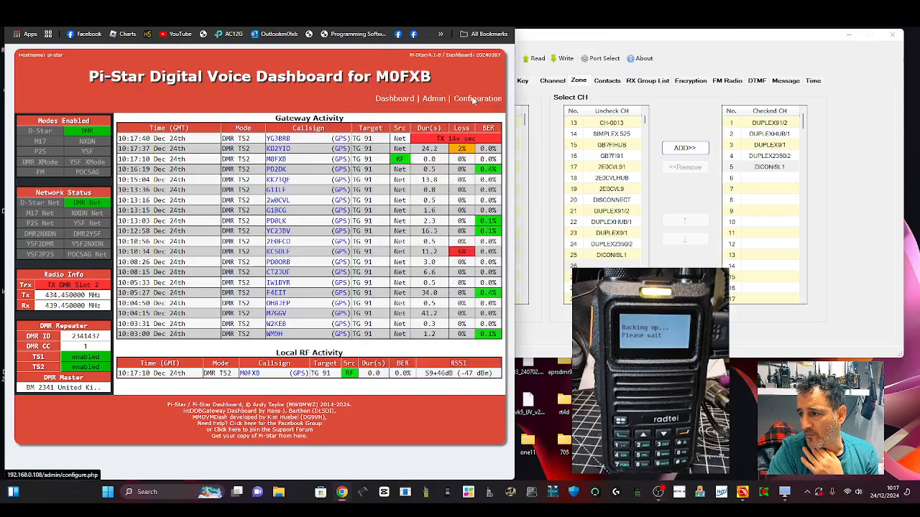
Sign in to Pi-Star configuration showing DMR receive 439.45 and transmit 434.45 MHz
click(477, 98)
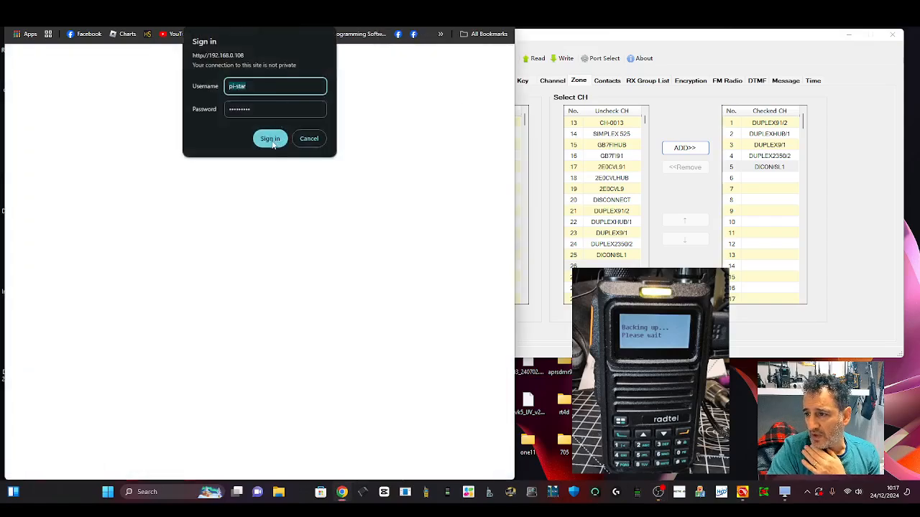
click(270, 138)
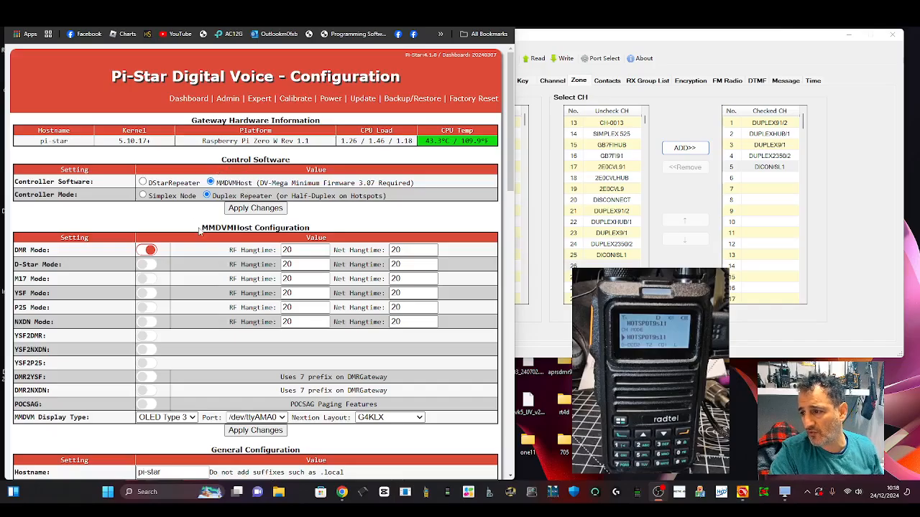
scroll(down, 3)
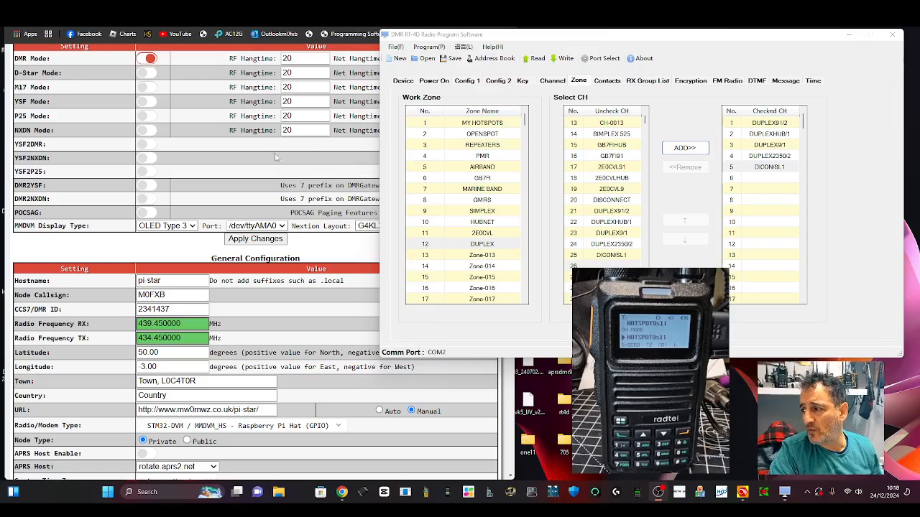
click(552, 80)
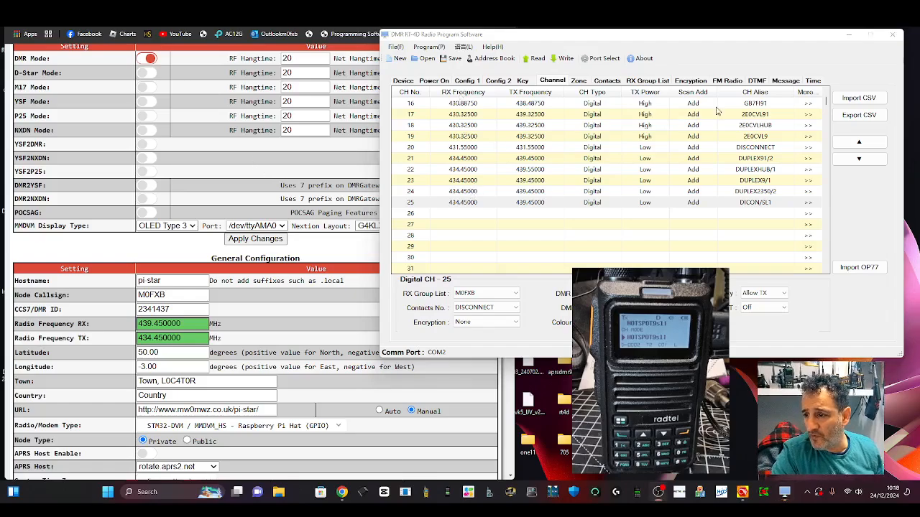
scroll(down, 3)
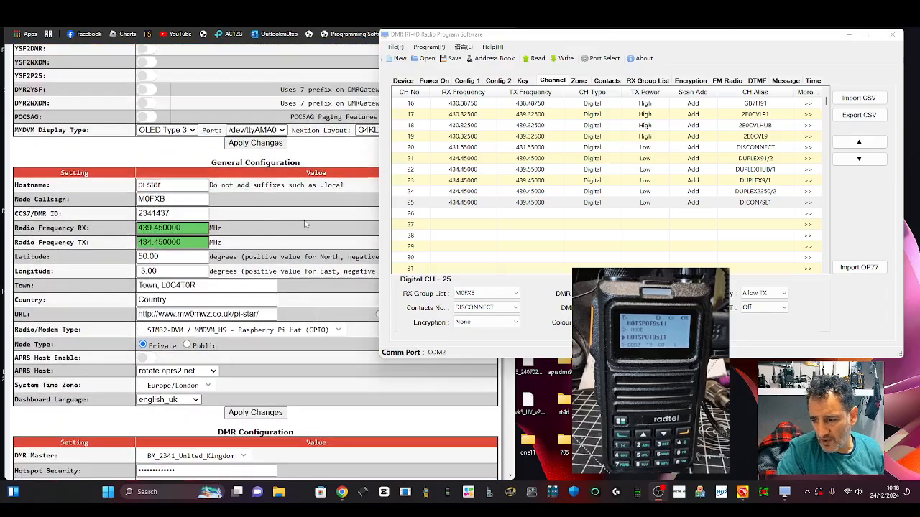
scroll(down, 3)
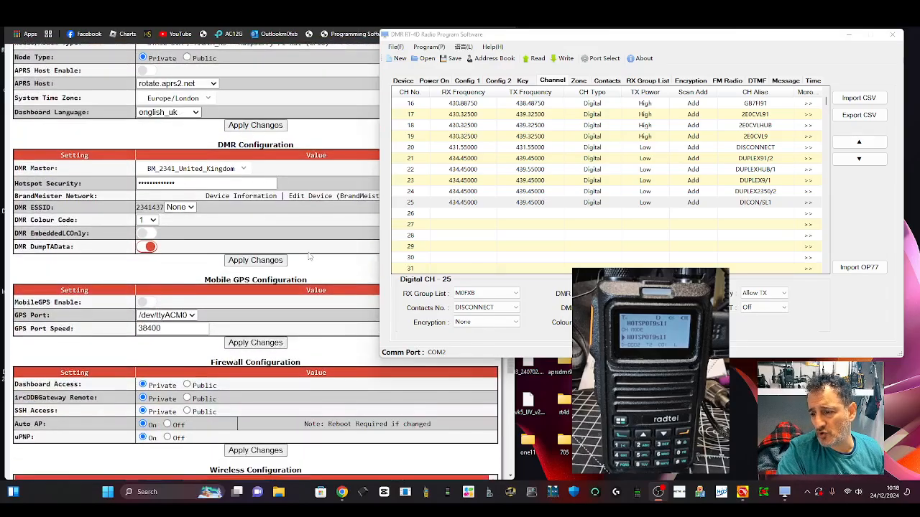
scroll(up, 3)
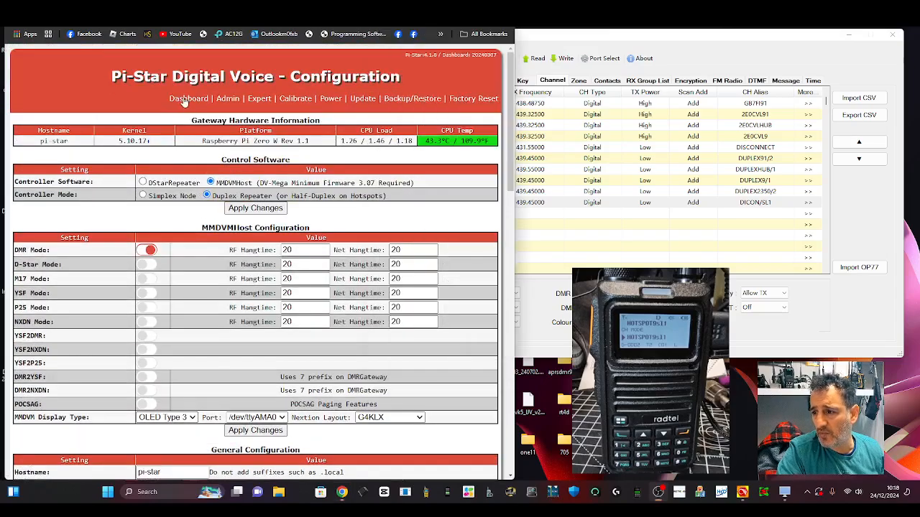
Return to the Pi-Star dashboard to watch M0FXB test transmissions in Local RF Activity
click(188, 98)
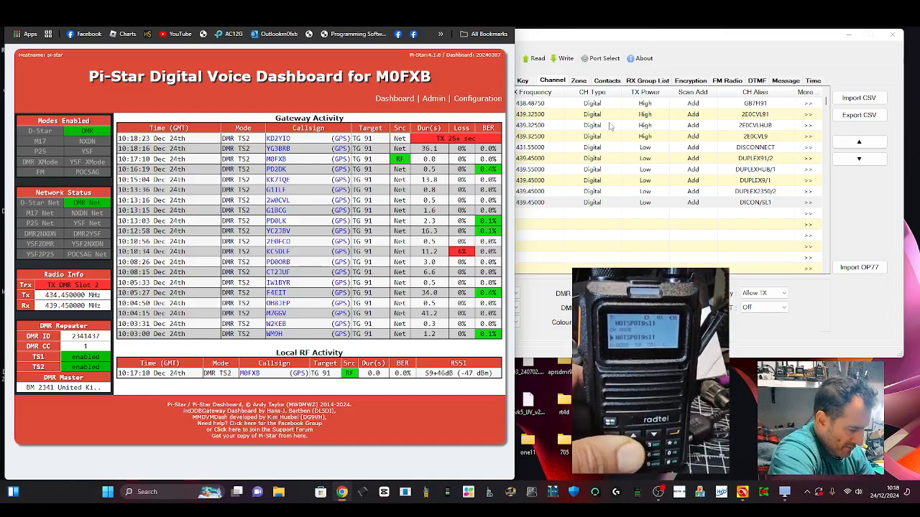
mouse_move(724, 128)
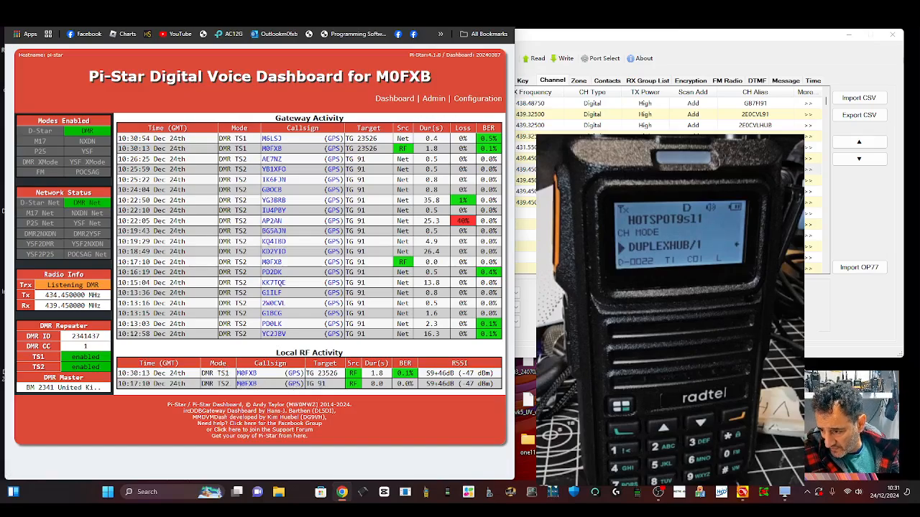
mouse_move(334, 314)
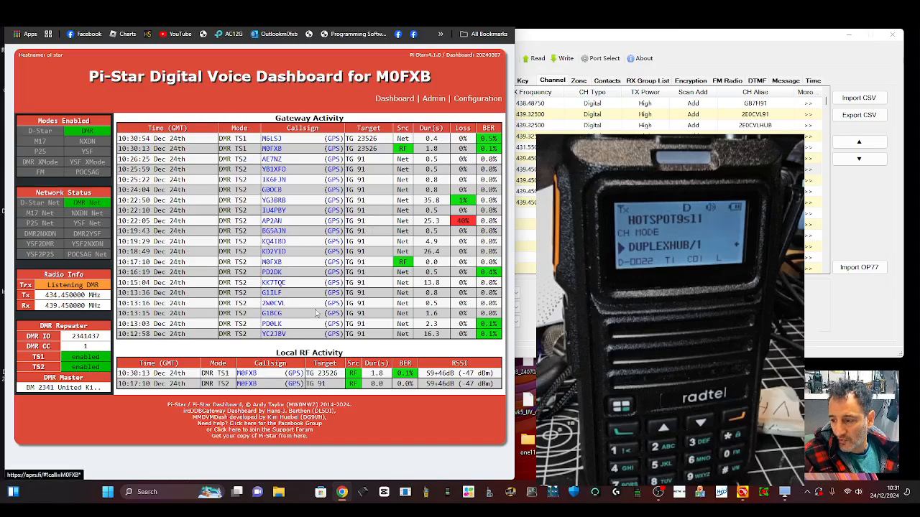
mouse_move(334, 138)
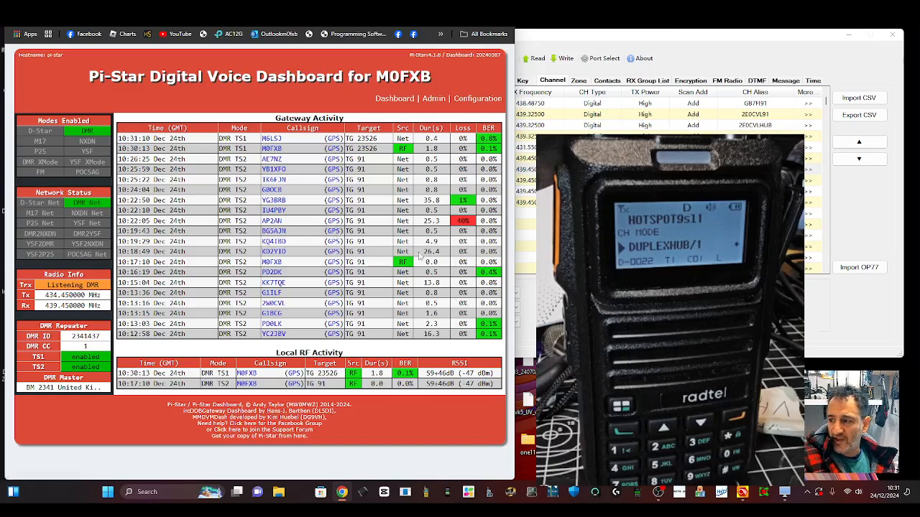
mouse_move(329, 302)
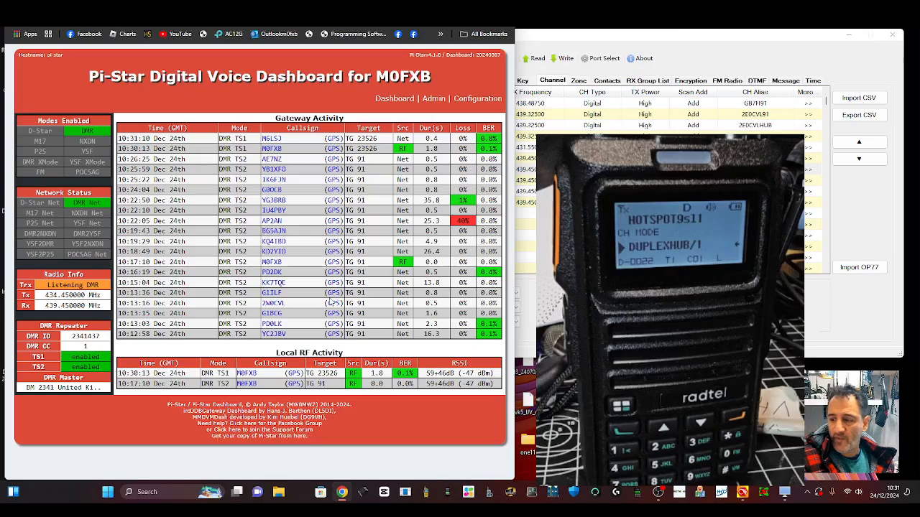